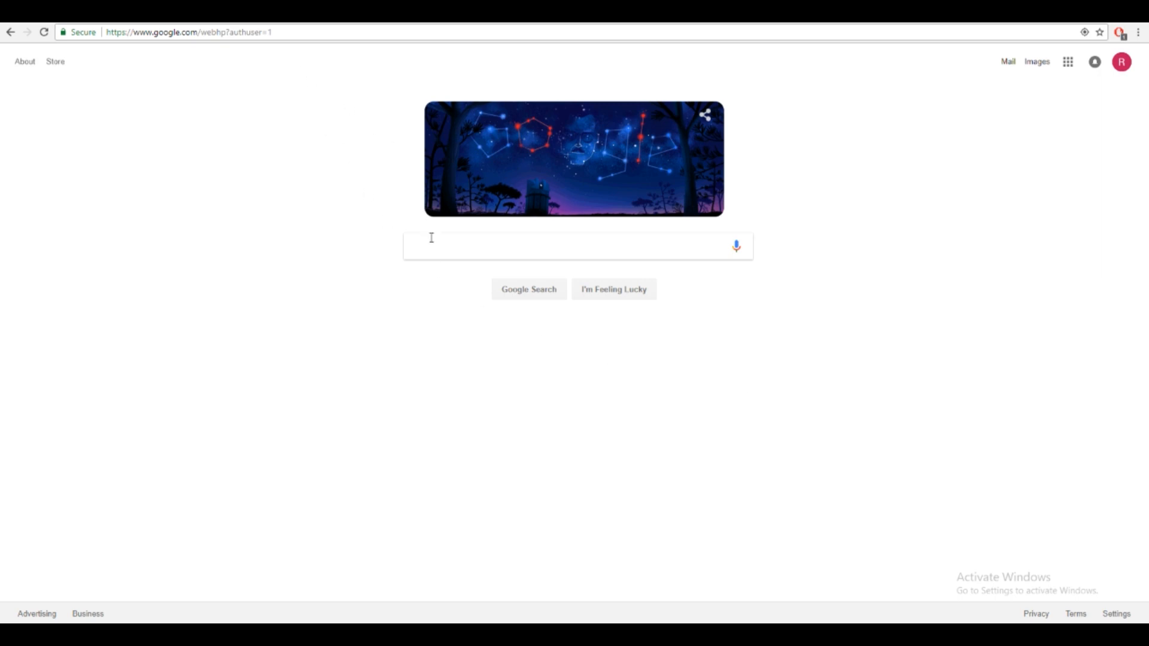
Search 'can i run it', open Can You RUN It, and enter Fortnite Battle Royale
{"action": "type", "text": "can i run it"}
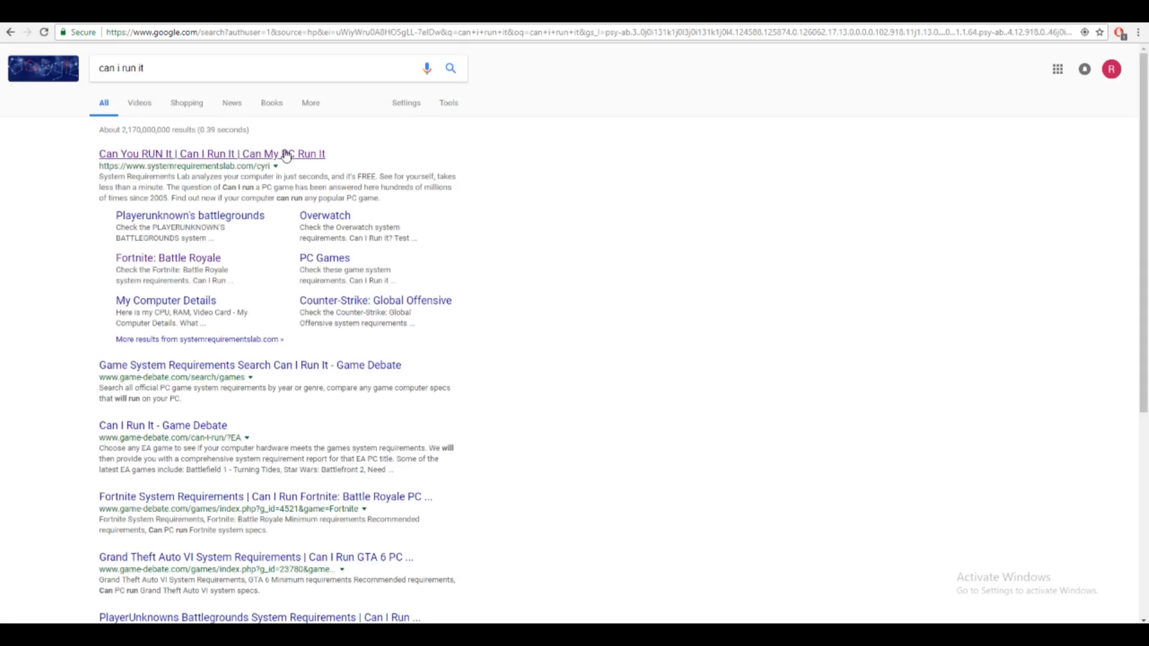
{"action": "left_click", "coordinate": [212, 153]}
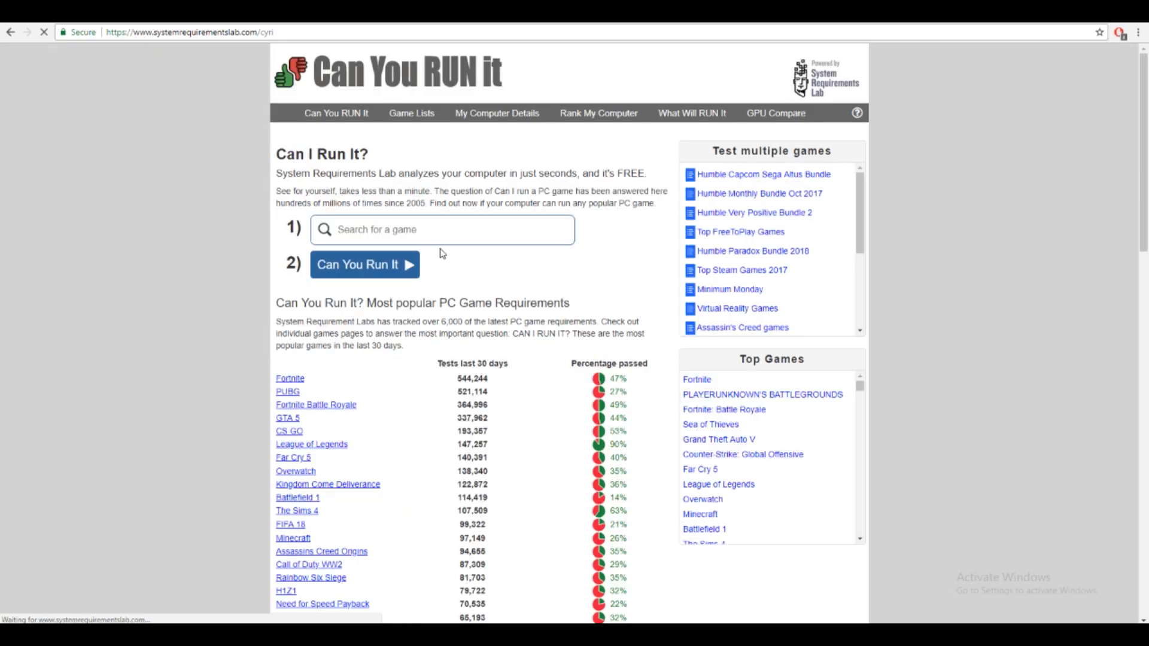
{"action": "type", "text": "fortnite: Battle Royale"}
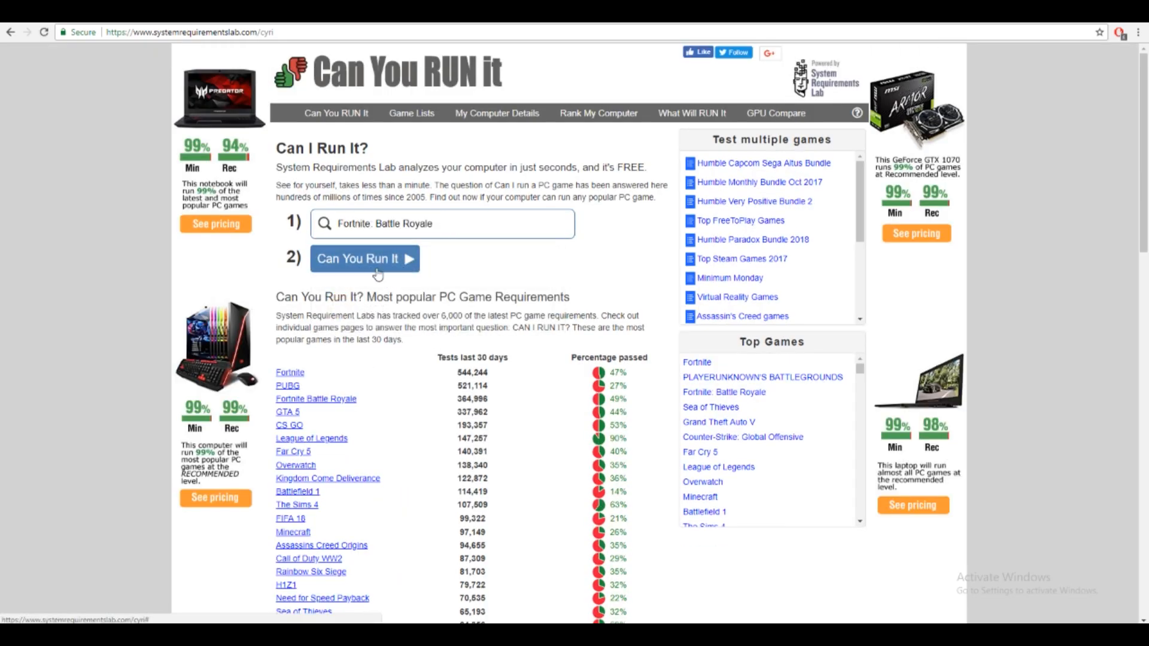
Check Fortnite Battle Royale and scroll to its minimum and recommended specs
{"action": "left_click", "coordinate": [364, 259]}
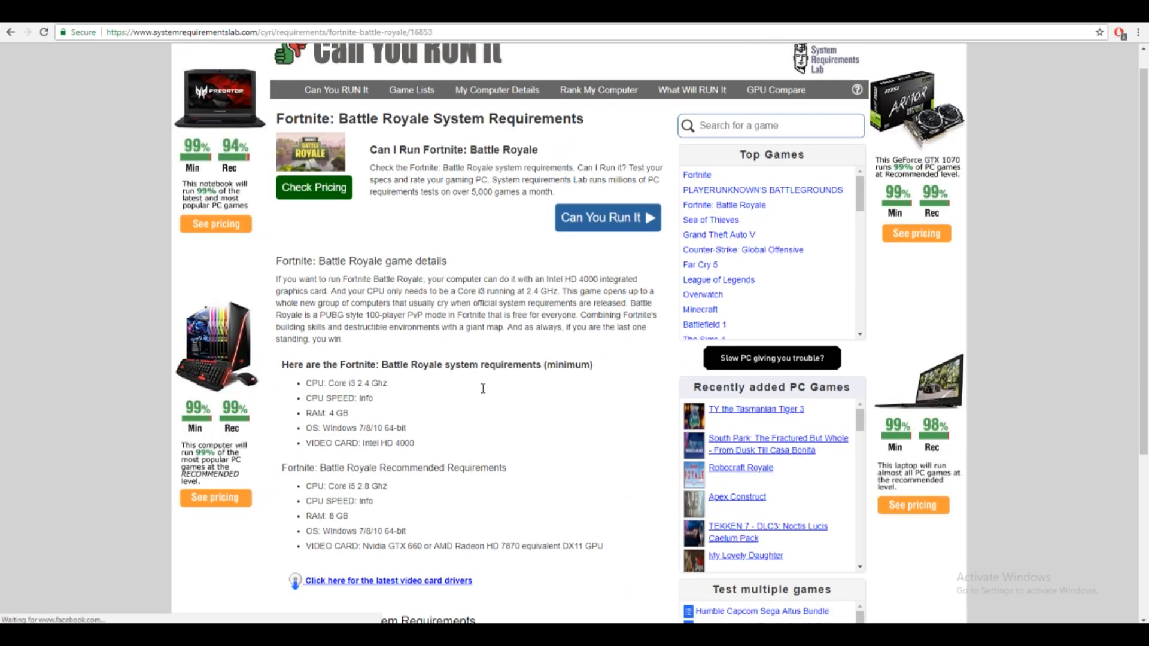
{"action": "scroll", "scroll_direction": "down", "scroll_amount": 3}
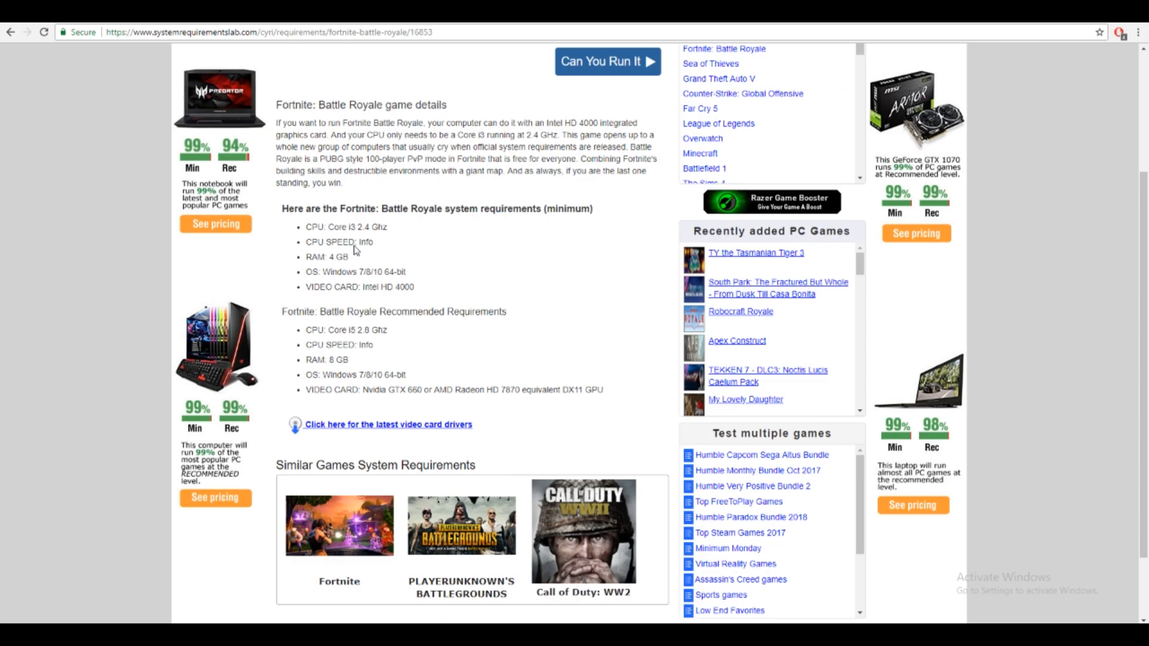
{"action": "mouse_move", "coordinate": [455, 292]}
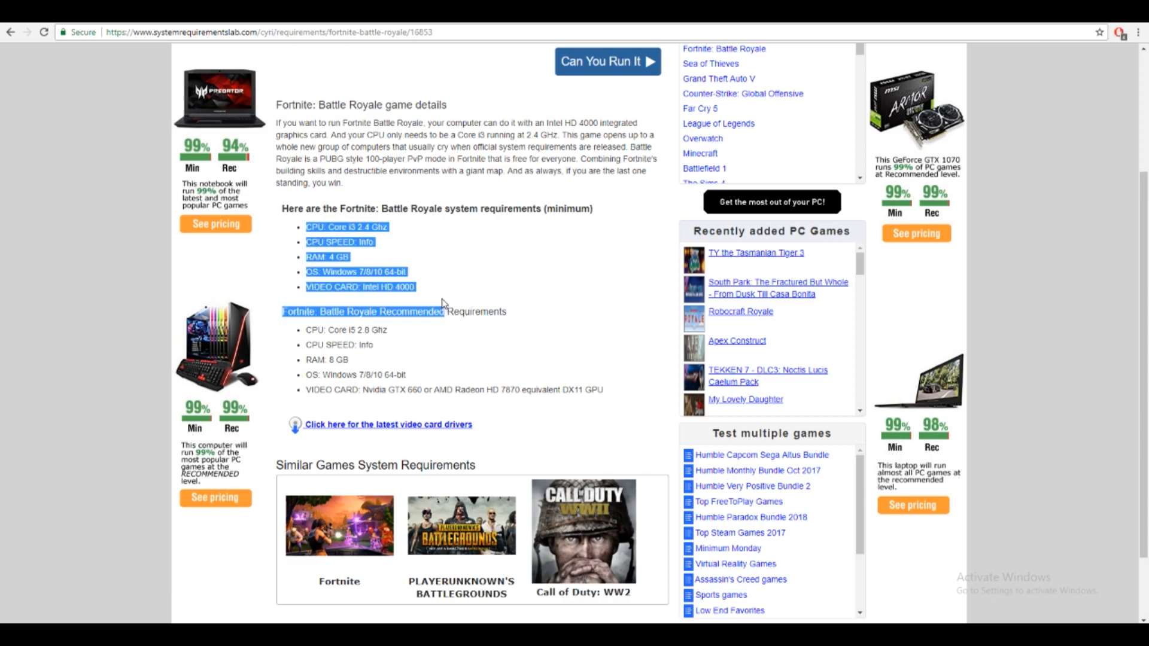
{"action": "left_click", "coordinate": [282, 230]}
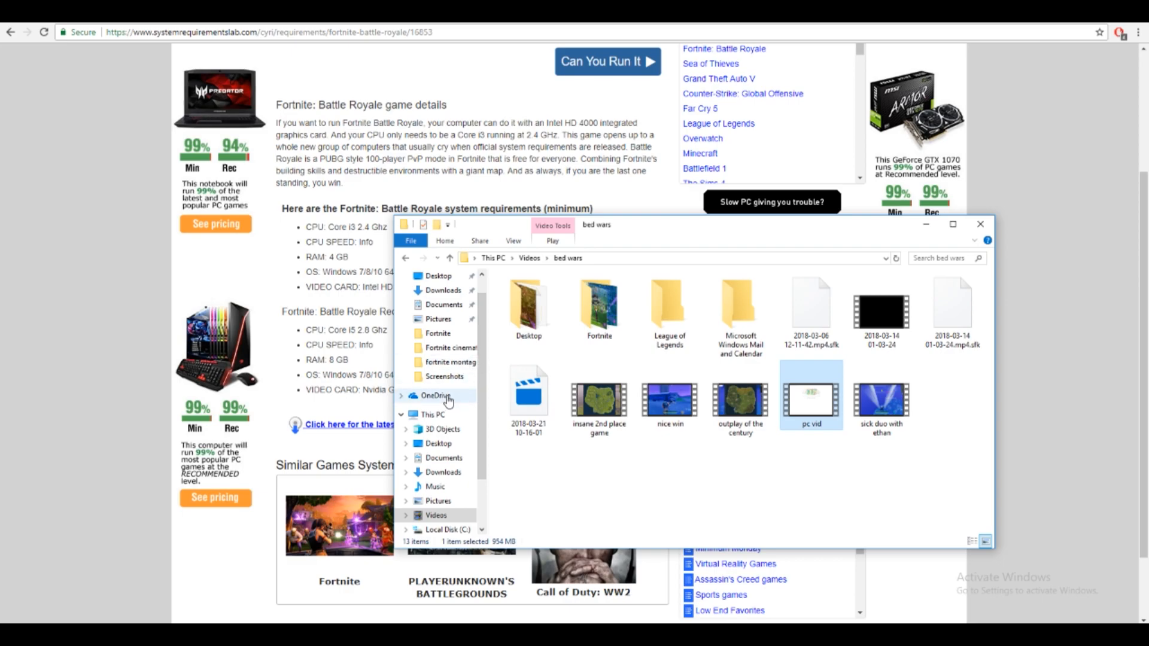
Open This PC's properties to show the i7-3770K, 16 GB RAM system info
{"action": "right_click", "coordinate": [431, 414]}
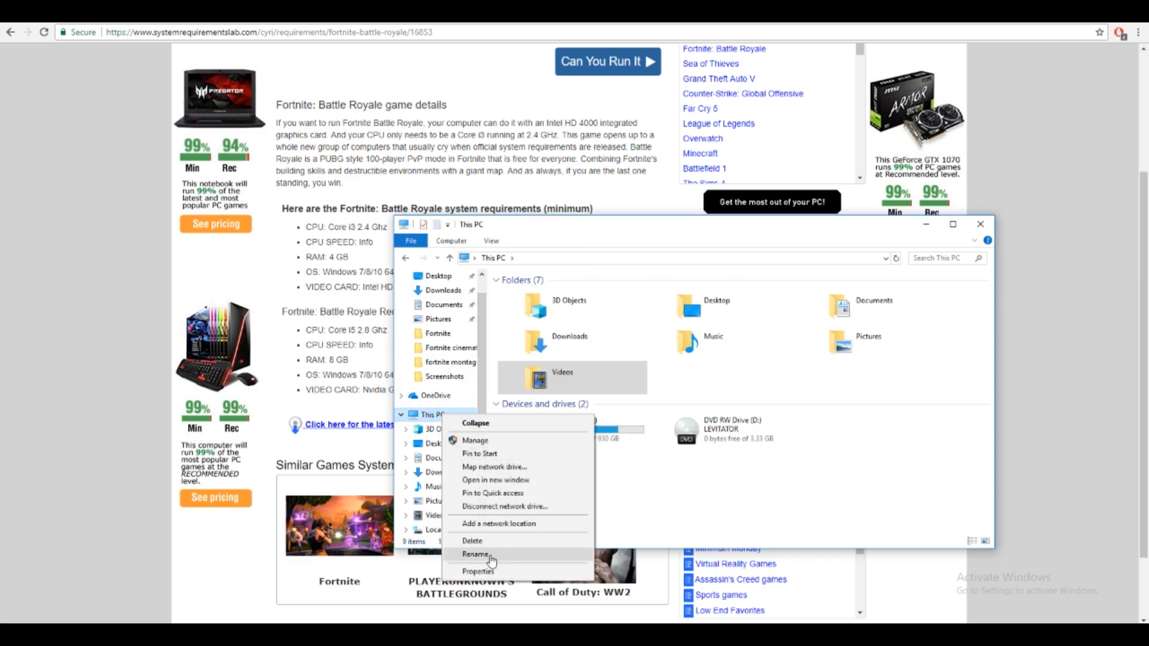
{"action": "left_click", "coordinate": [478, 571]}
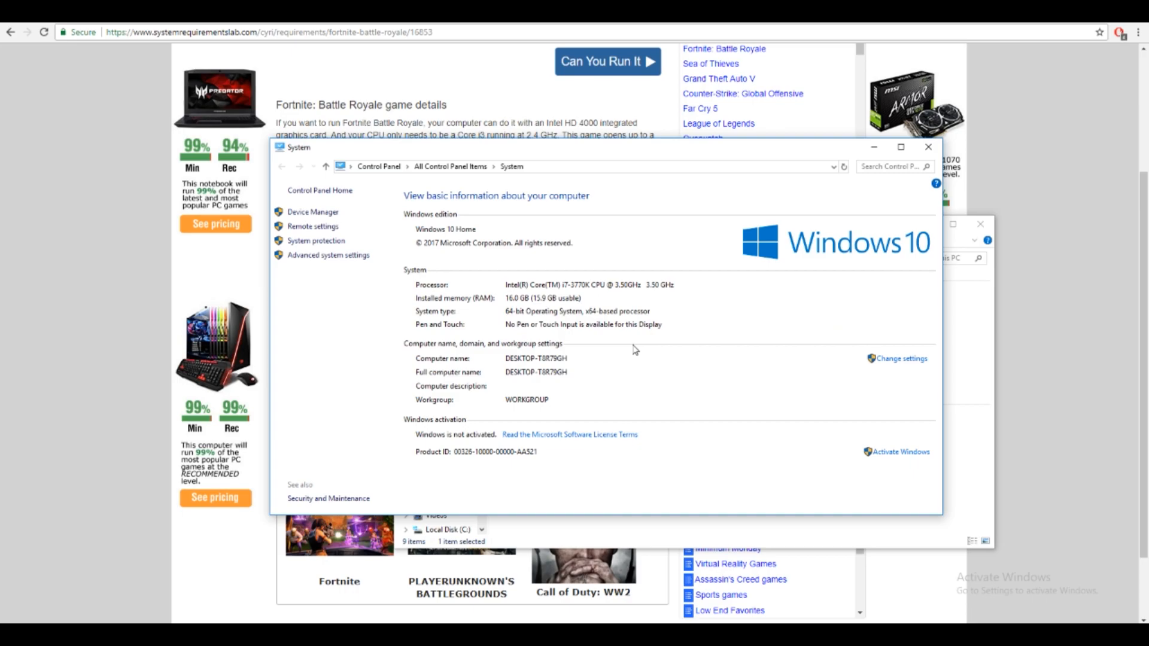
{"action": "mouse_move", "coordinate": [581, 156]}
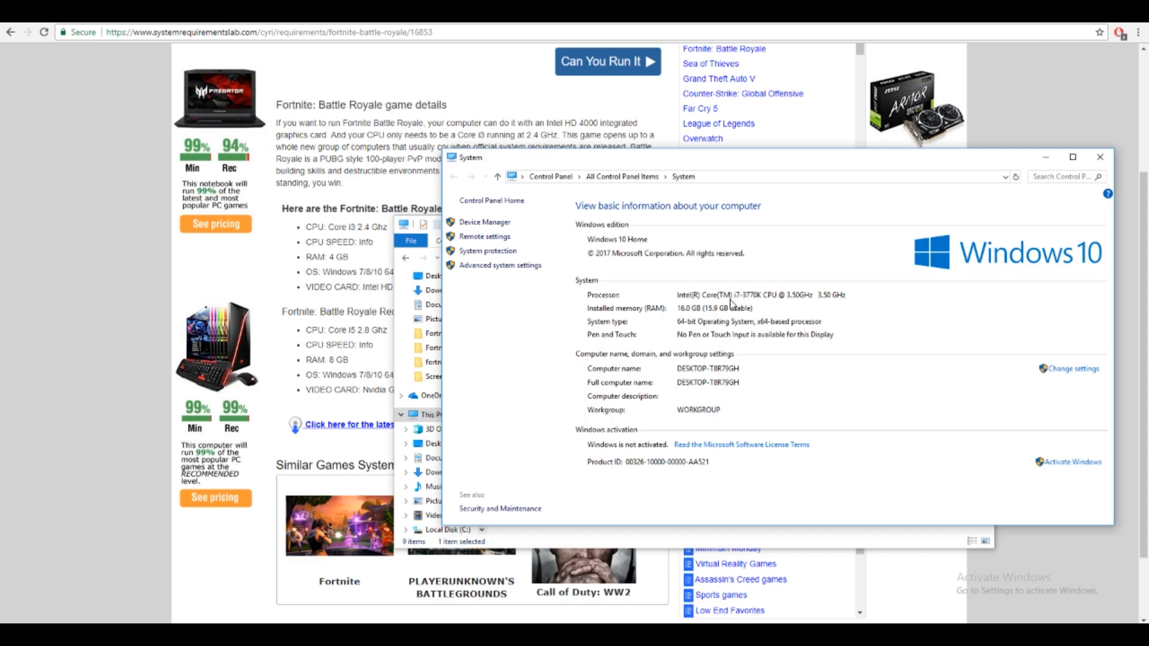
{"action": "mouse_move", "coordinate": [771, 306]}
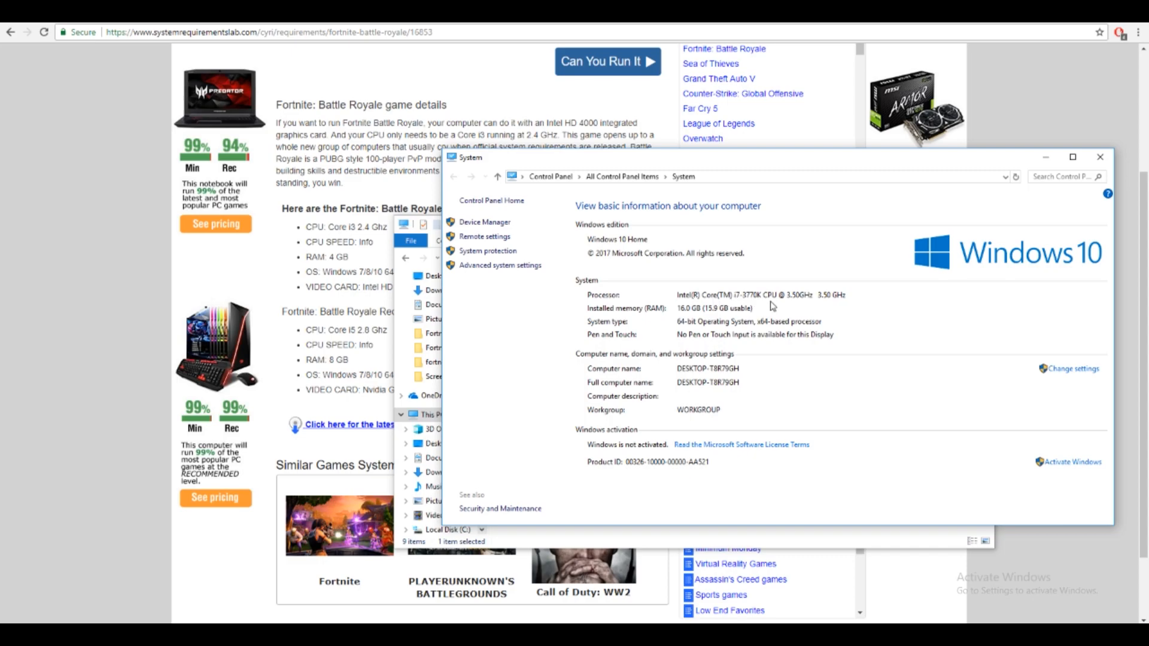
{"action": "mouse_move", "coordinate": [740, 273]}
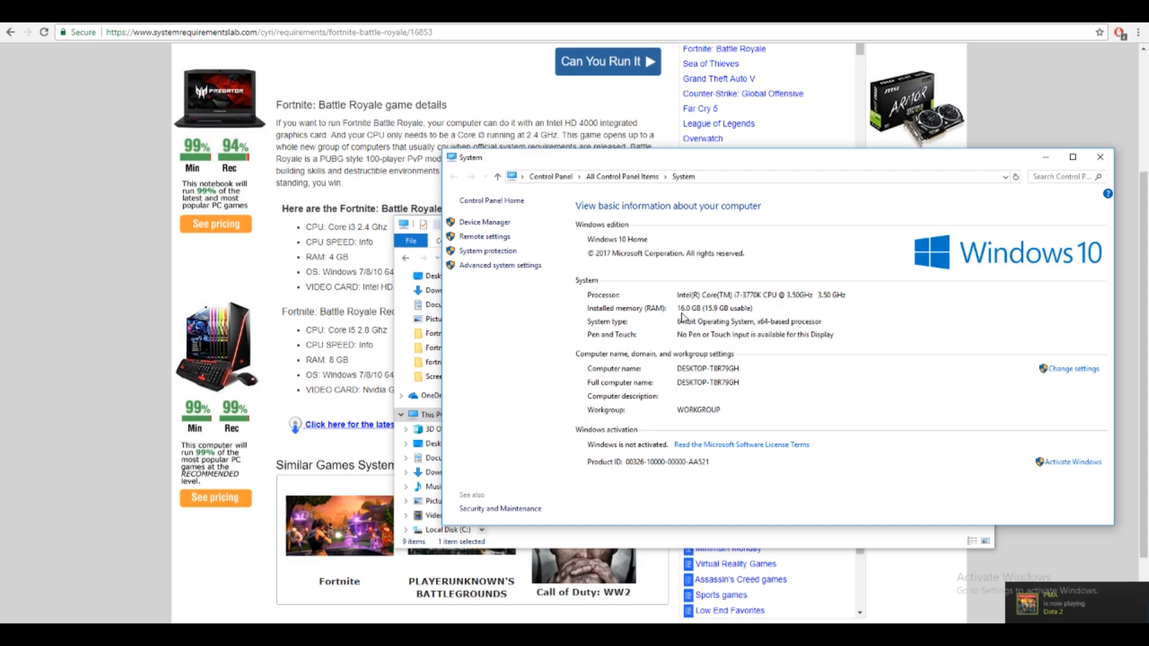
{"action": "mouse_move", "coordinate": [668, 334]}
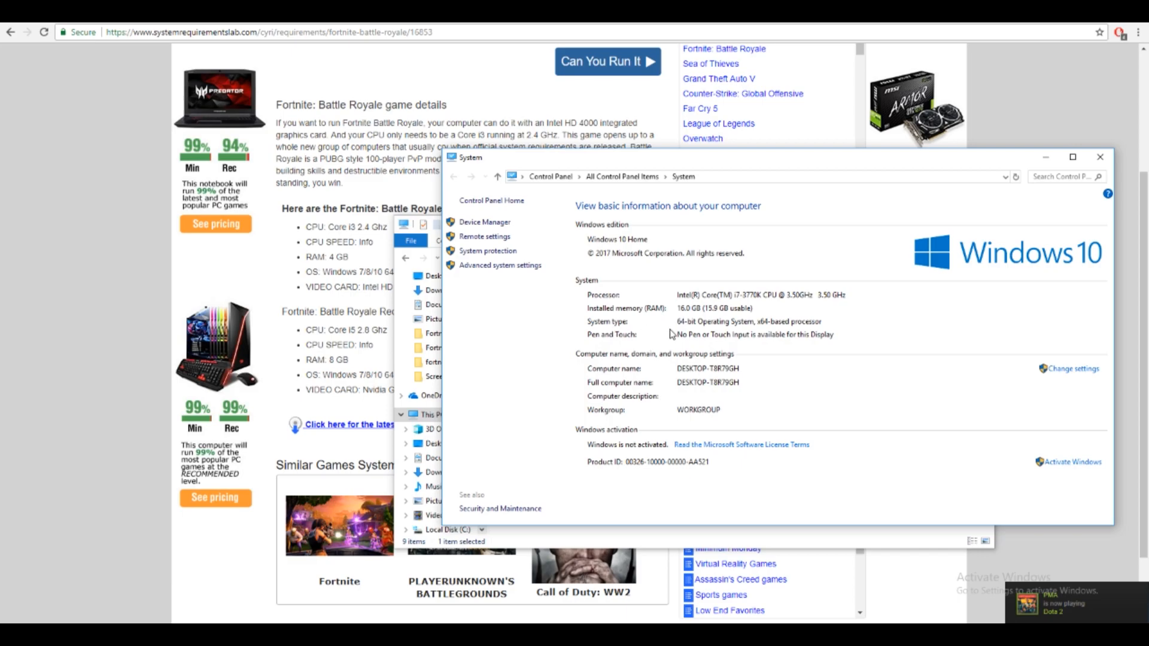
{"action": "mouse_move", "coordinate": [816, 320]}
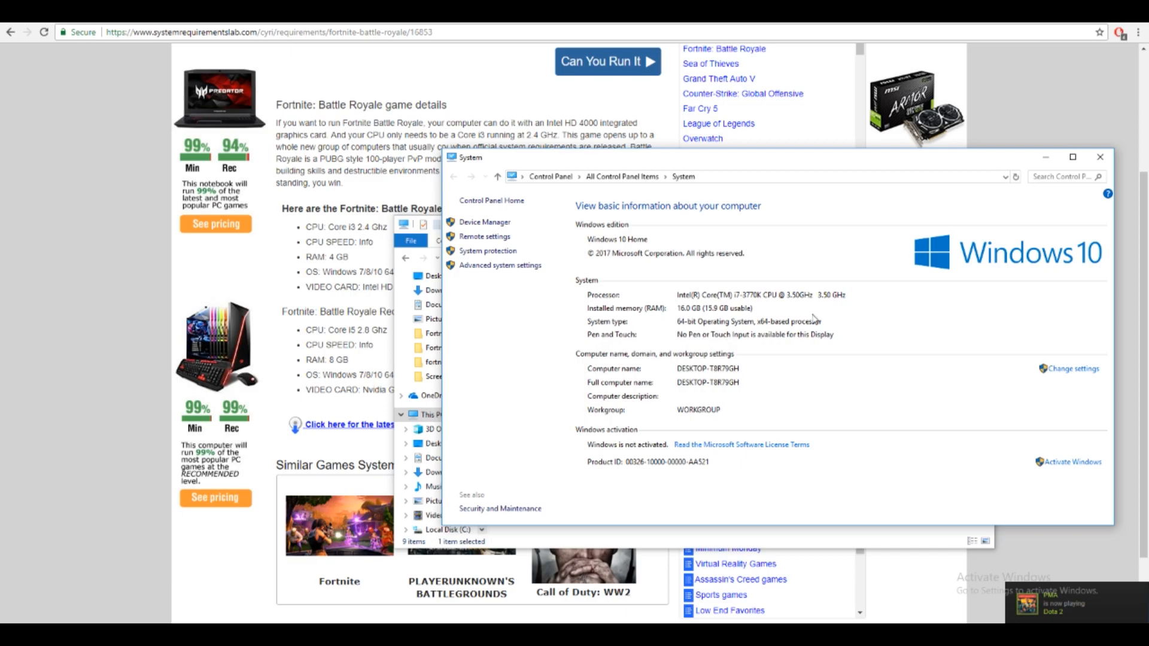
Open Device Manager and select the NVIDIA GeForce GTX 1070 under Display adapters
{"action": "left_click", "coordinate": [1099, 157]}
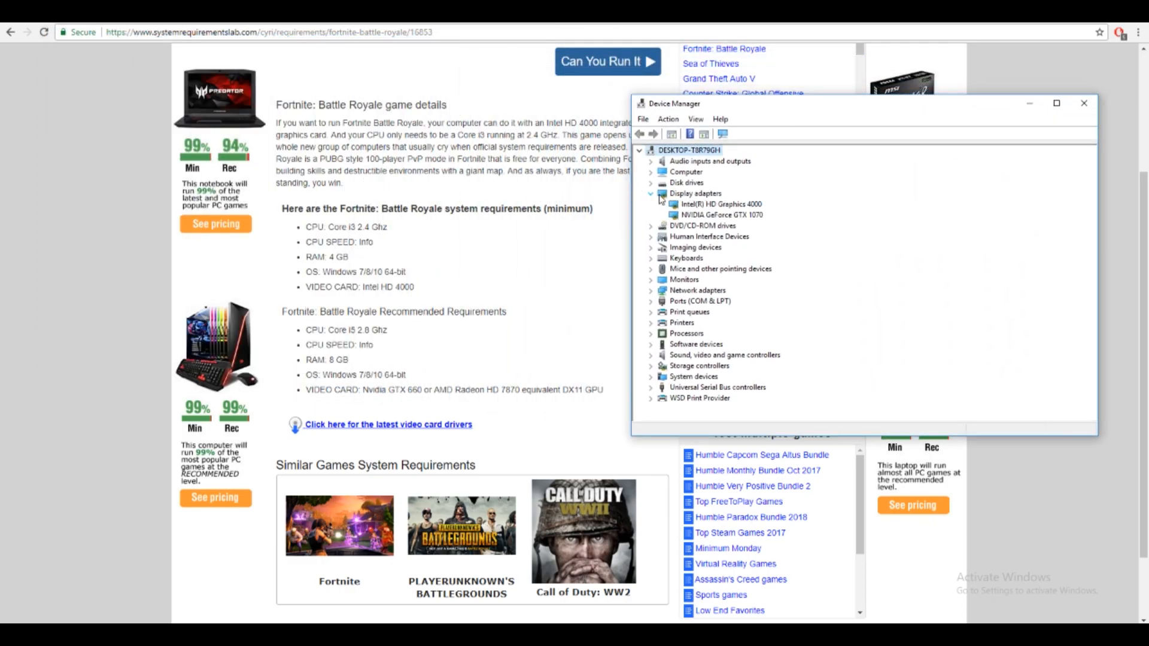
{"action": "left_click", "coordinate": [722, 215]}
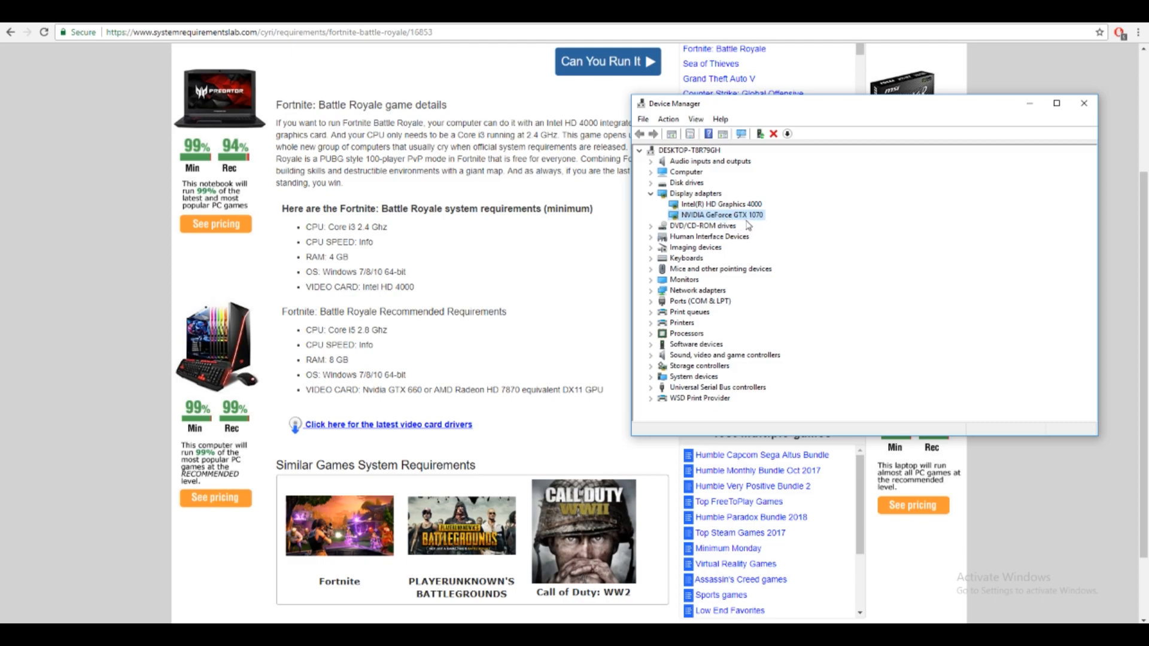
{"action": "mouse_move", "coordinate": [350, 313]}
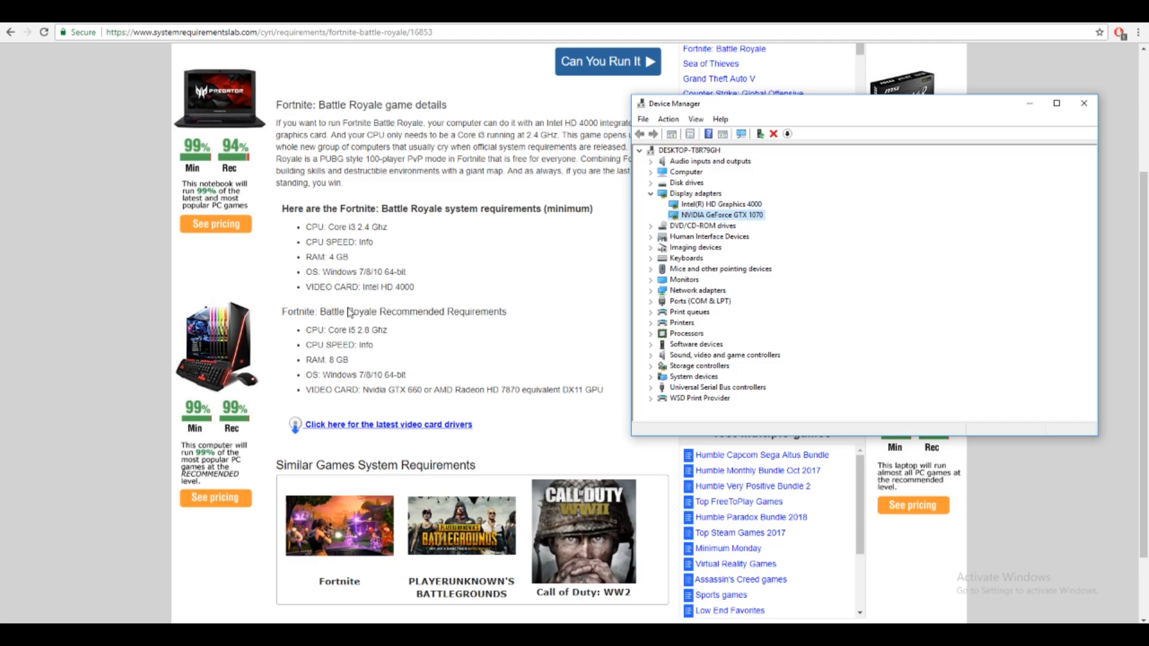
{"action": "mouse_move", "coordinate": [430, 386]}
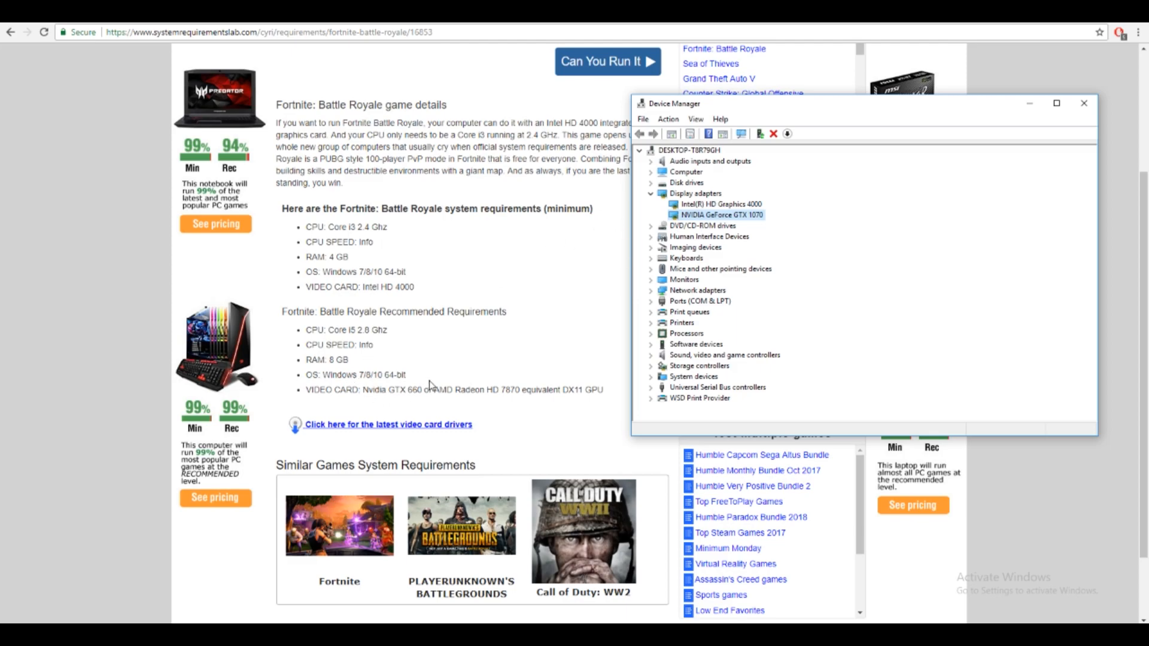
{"action": "mouse_move", "coordinate": [431, 388]}
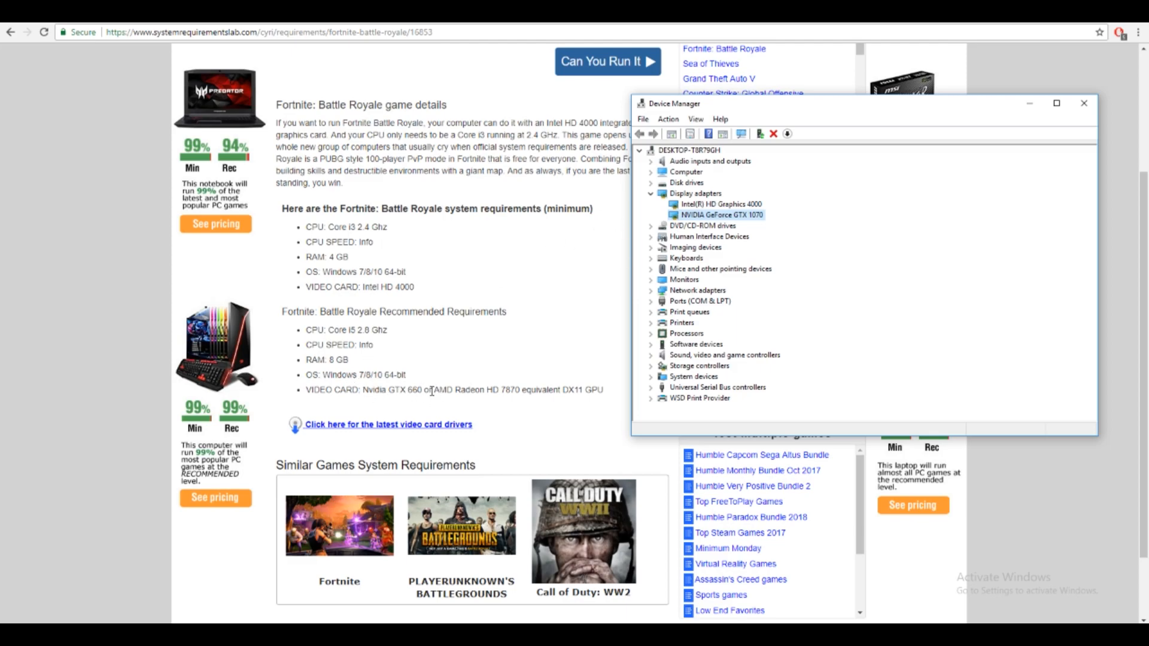
{"action": "mouse_move", "coordinate": [921, 303]}
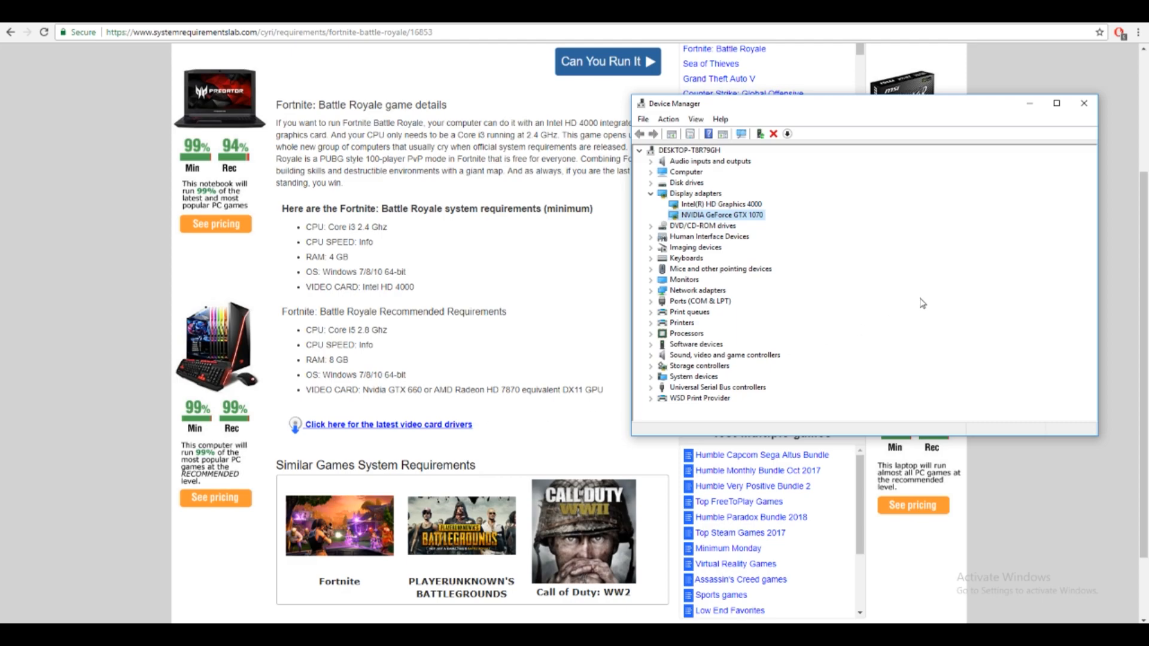
{"action": "mouse_move", "coordinate": [855, 195]}
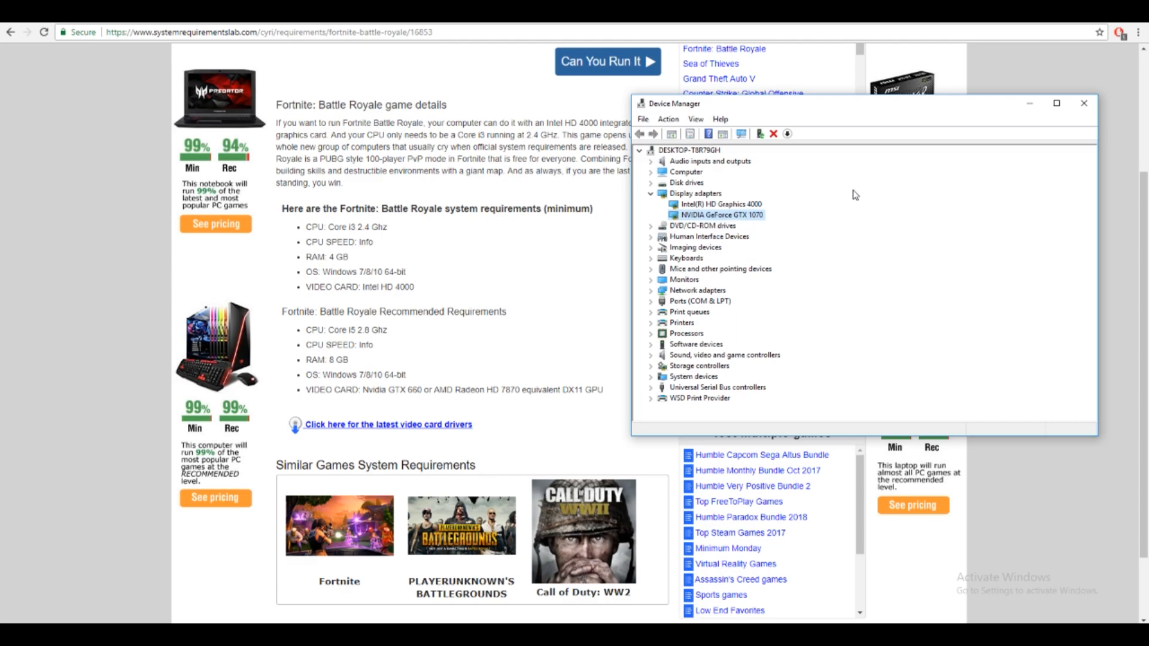
{"action": "left_click", "coordinate": [1083, 102]}
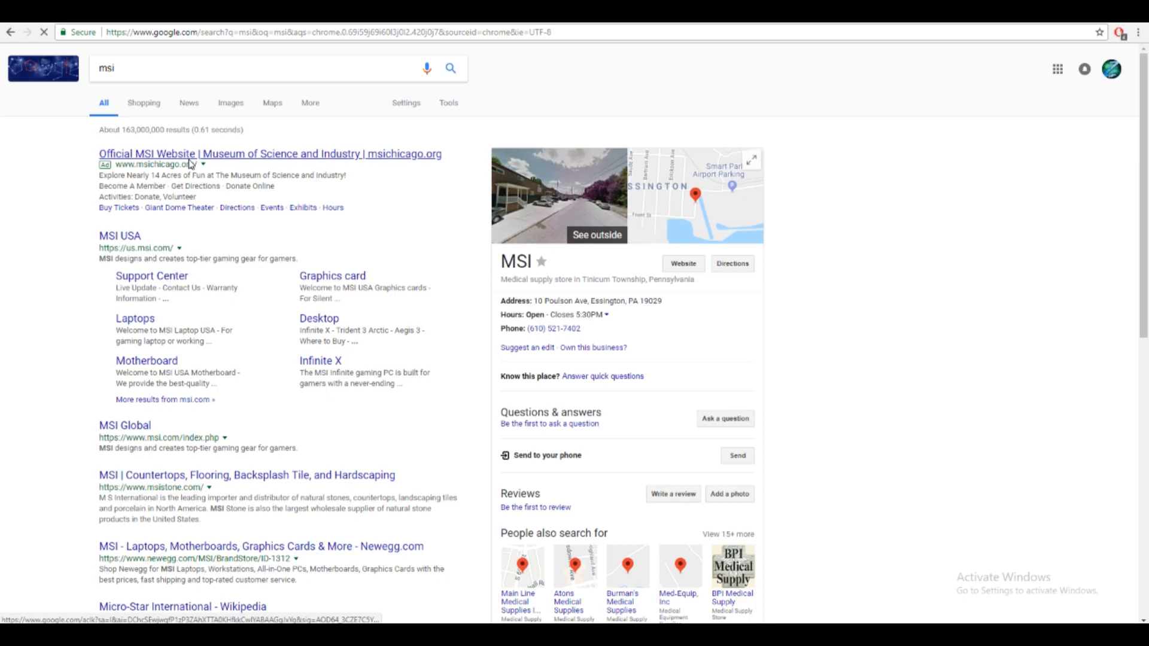
Search 'msi computers' and open the MSI GS63 Stealth gaming laptop ad
{"action": "left_click", "coordinate": [268, 154]}
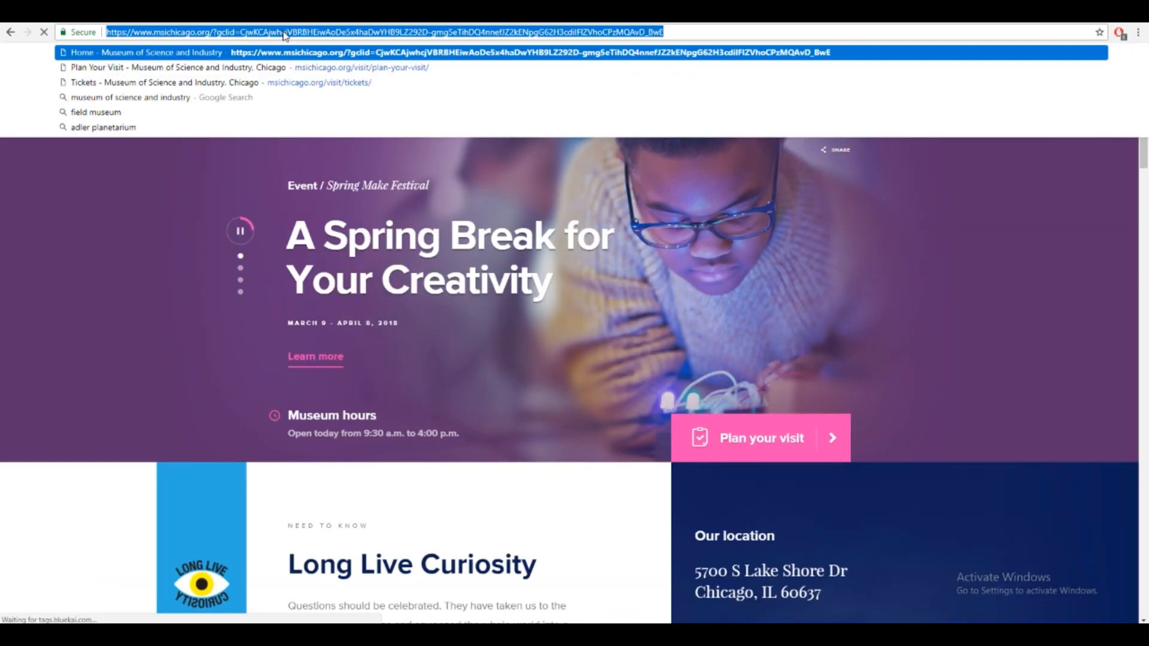
{"action": "type", "text": "msi computer"}
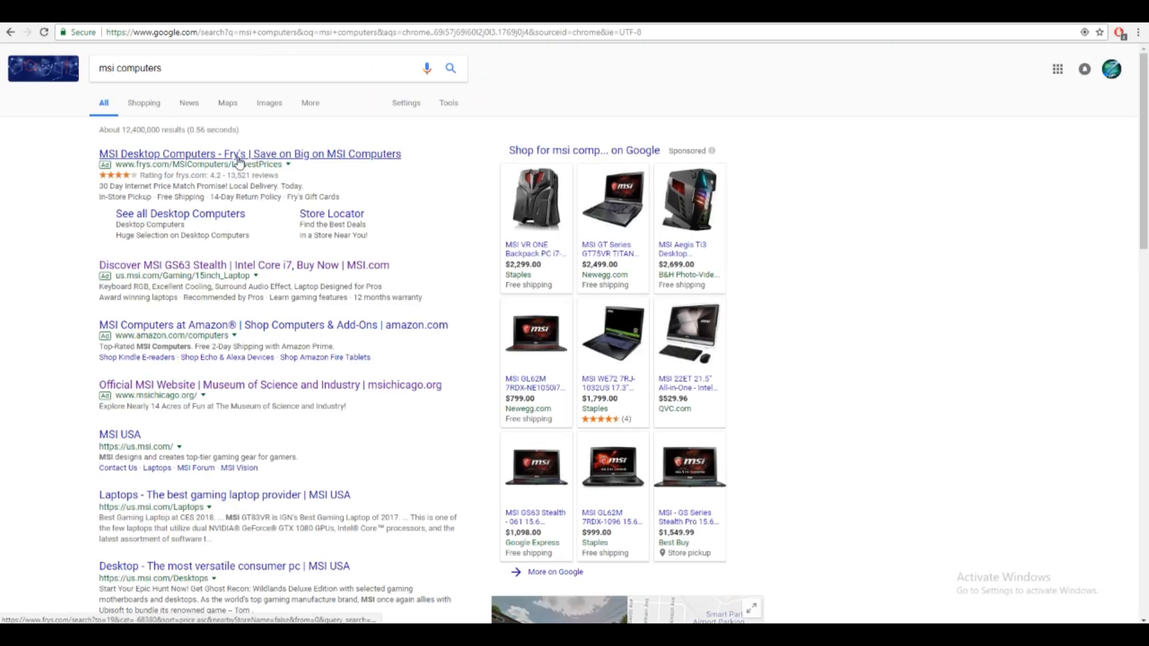
{"action": "left_click", "coordinate": [249, 154]}
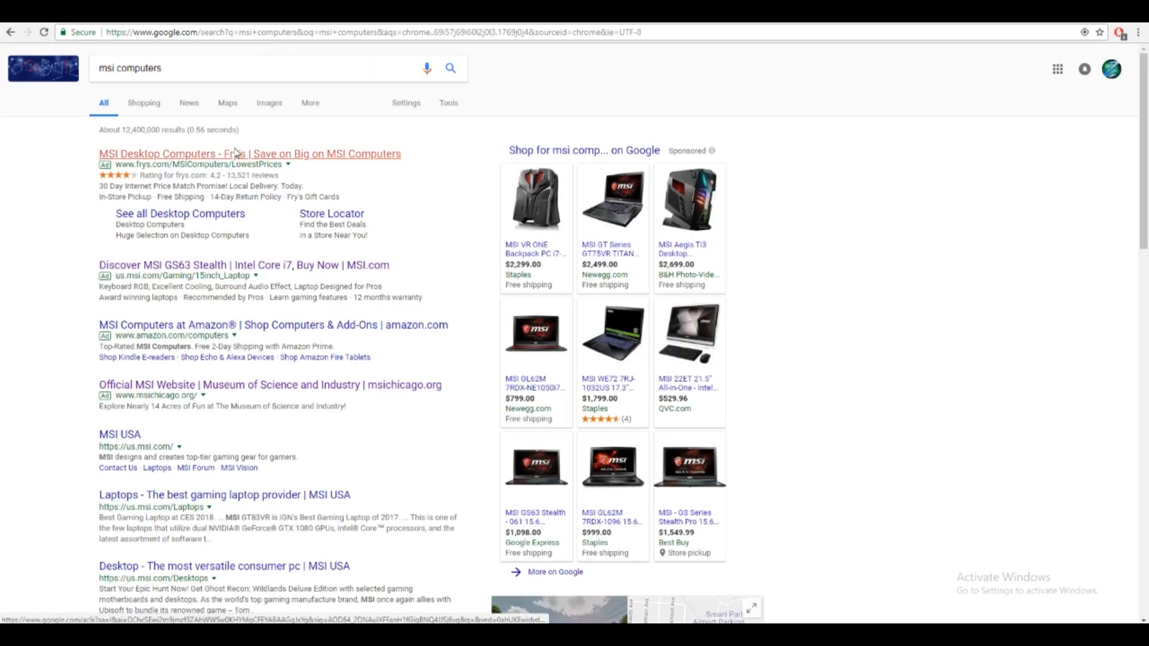
{"action": "left_click", "coordinate": [248, 154]}
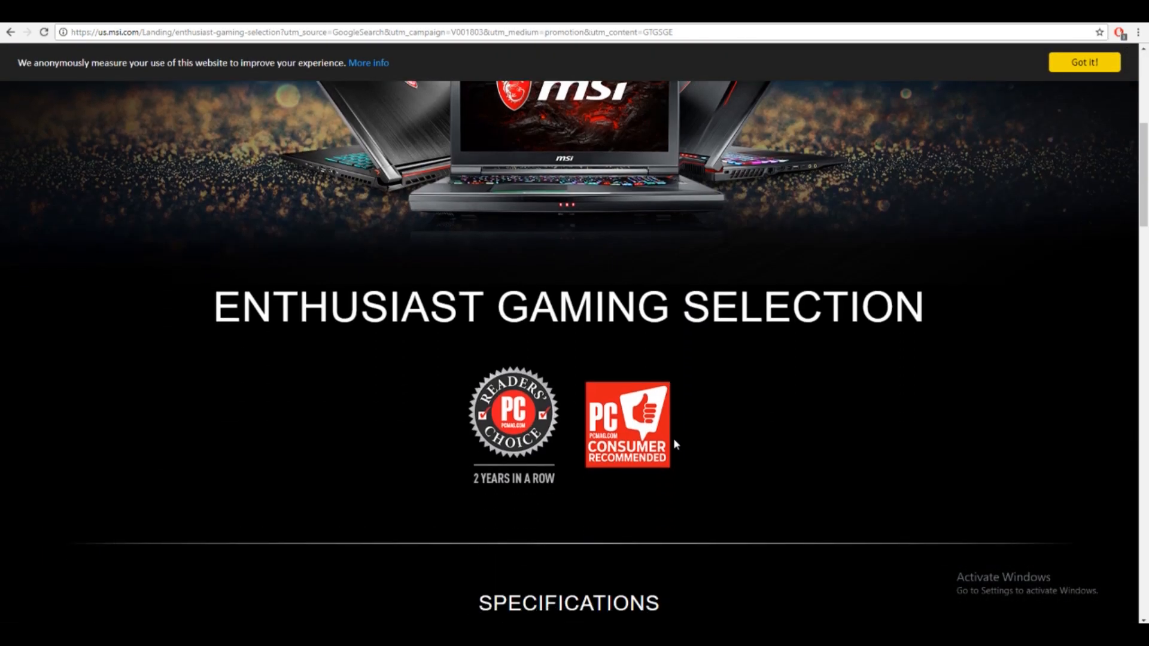
Review GE Raider, GS Stealth and GT Titan specs, then reach MSI's Monitors page
{"action": "scroll", "scroll_direction": "down", "scroll_amount": 3}
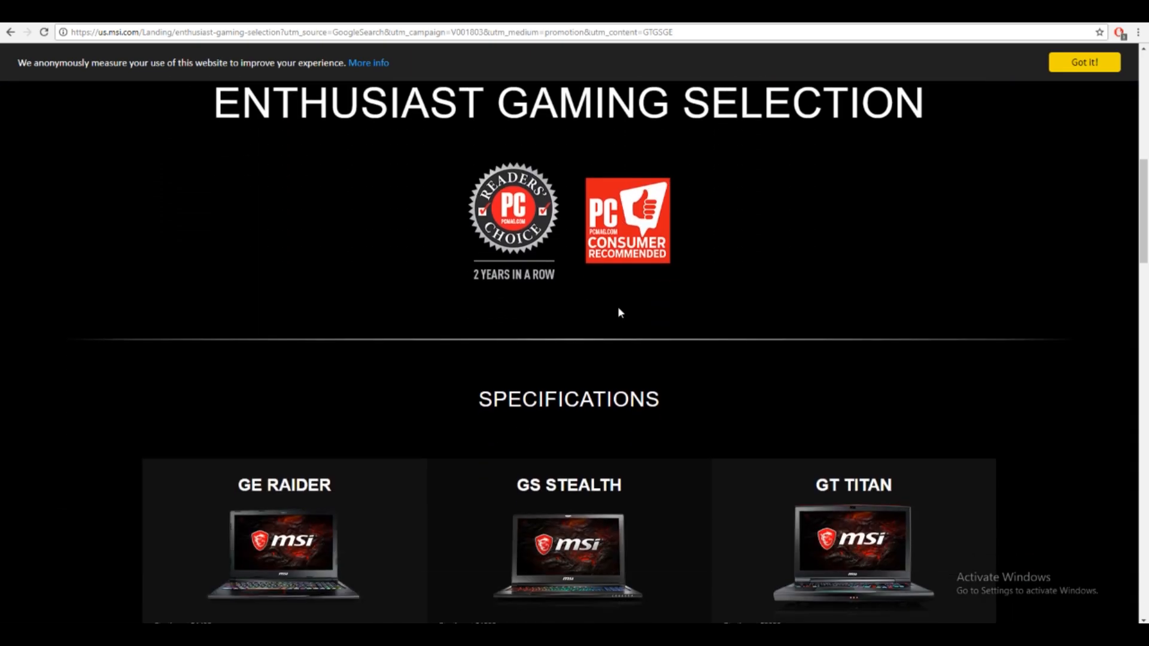
{"action": "scroll", "scroll_direction": "down", "scroll_amount": 3}
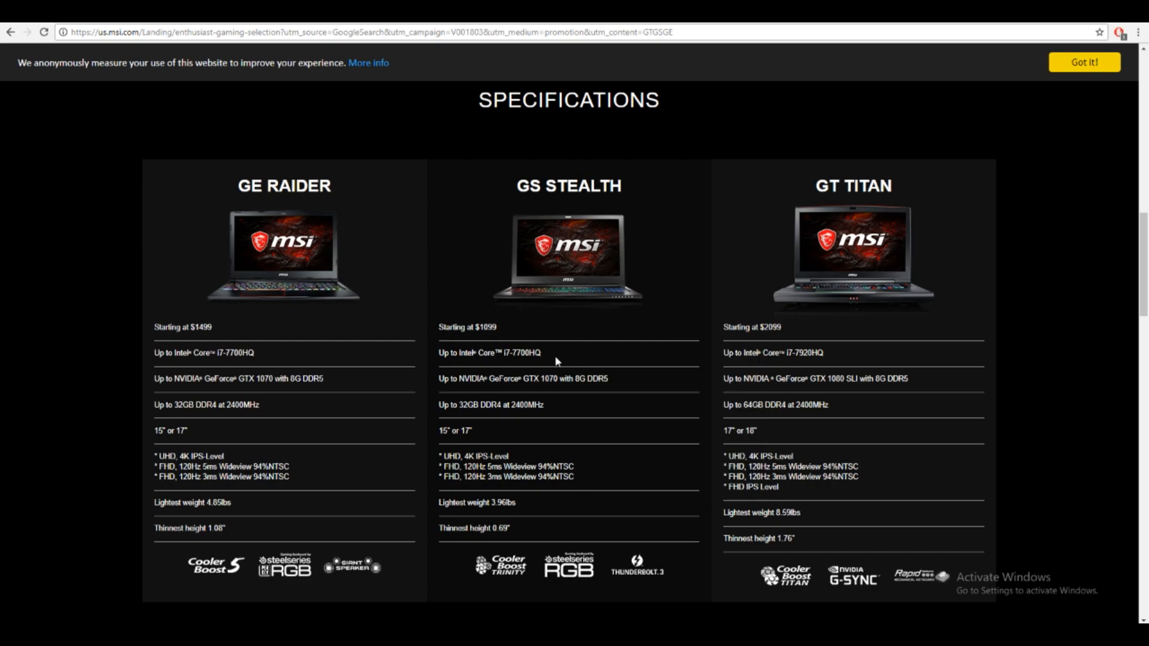
{"action": "double_click", "coordinate": [518, 353]}
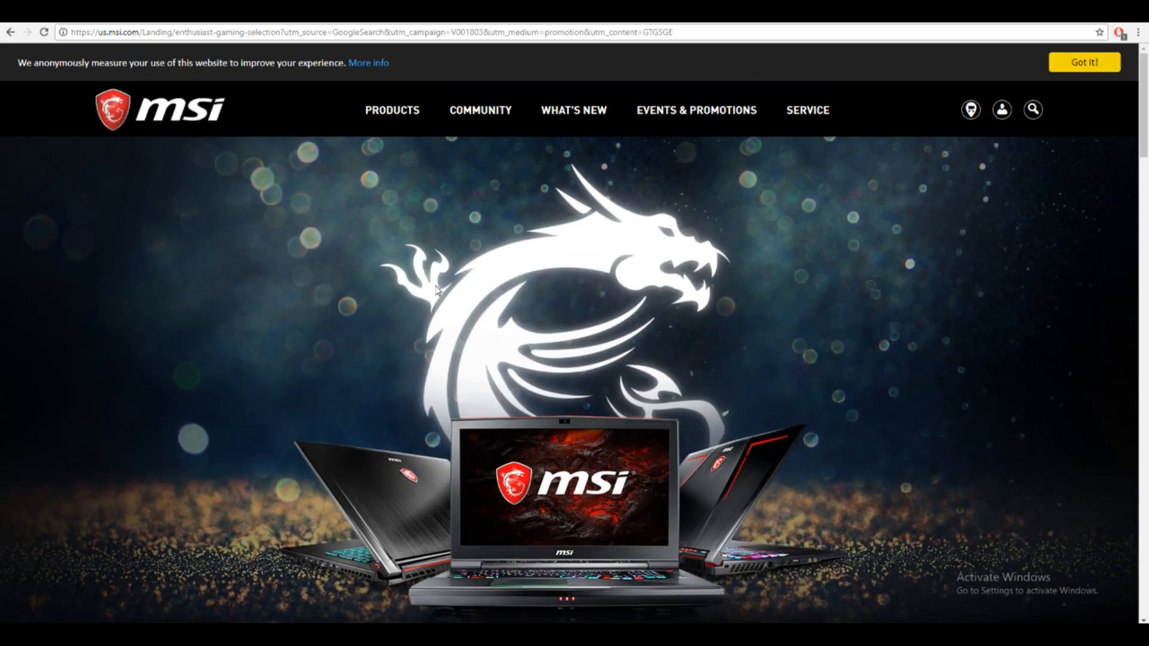
{"action": "left_click", "coordinate": [392, 110]}
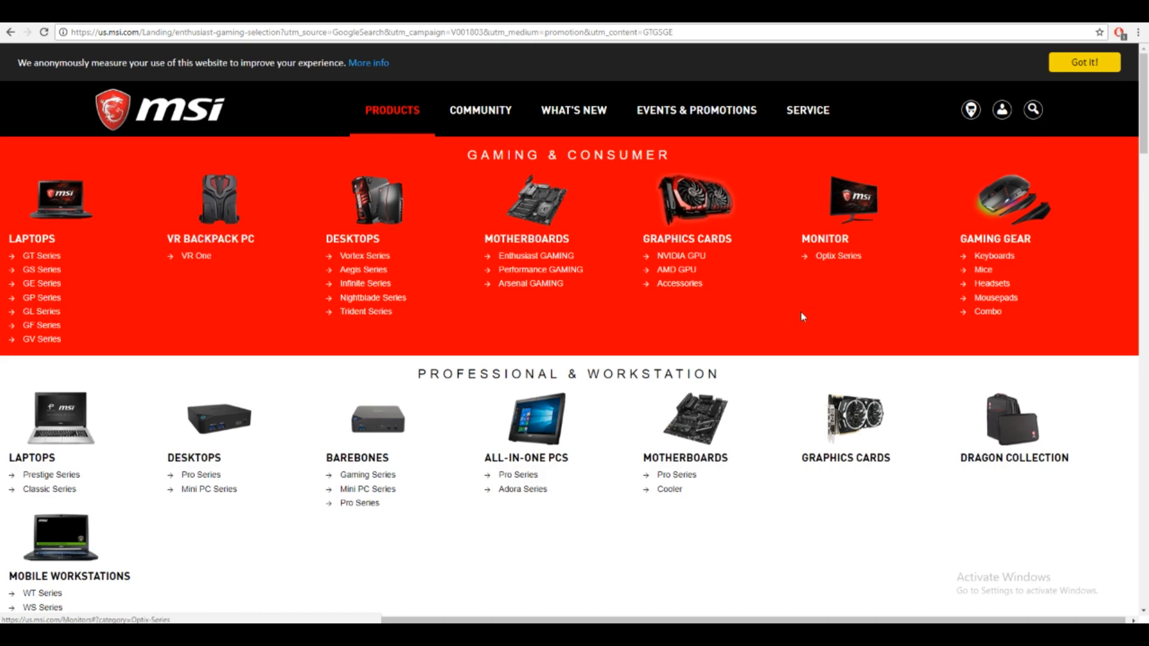
{"action": "mouse_move", "coordinate": [454, 363]}
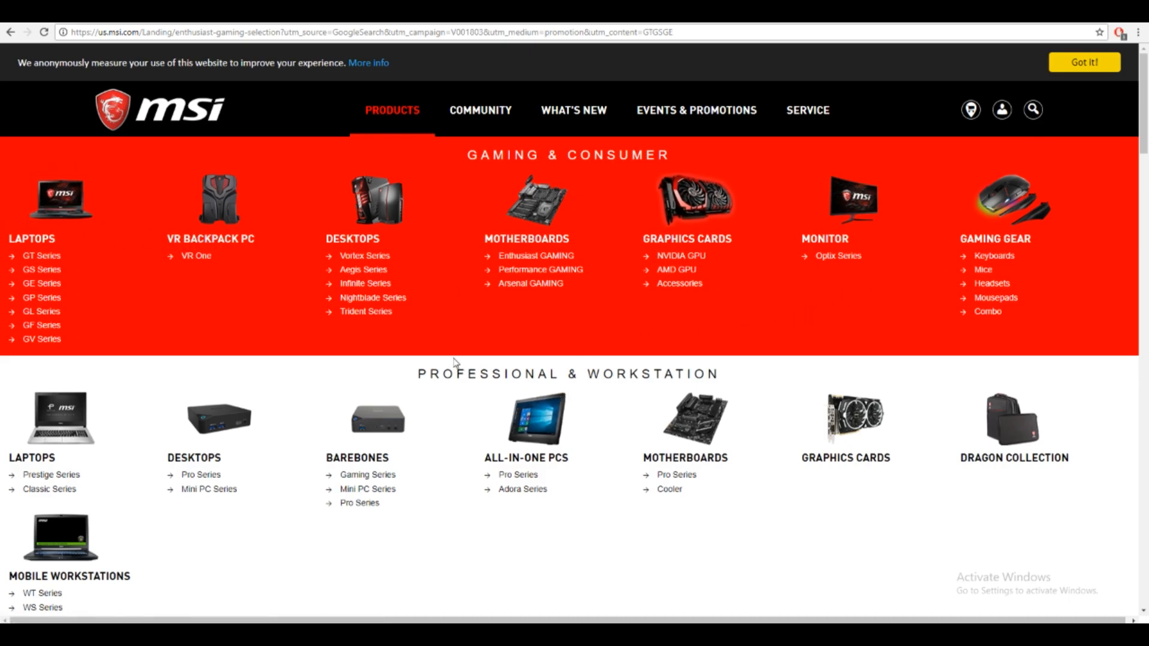
{"action": "scroll", "scroll_direction": "down", "scroll_amount": 3}
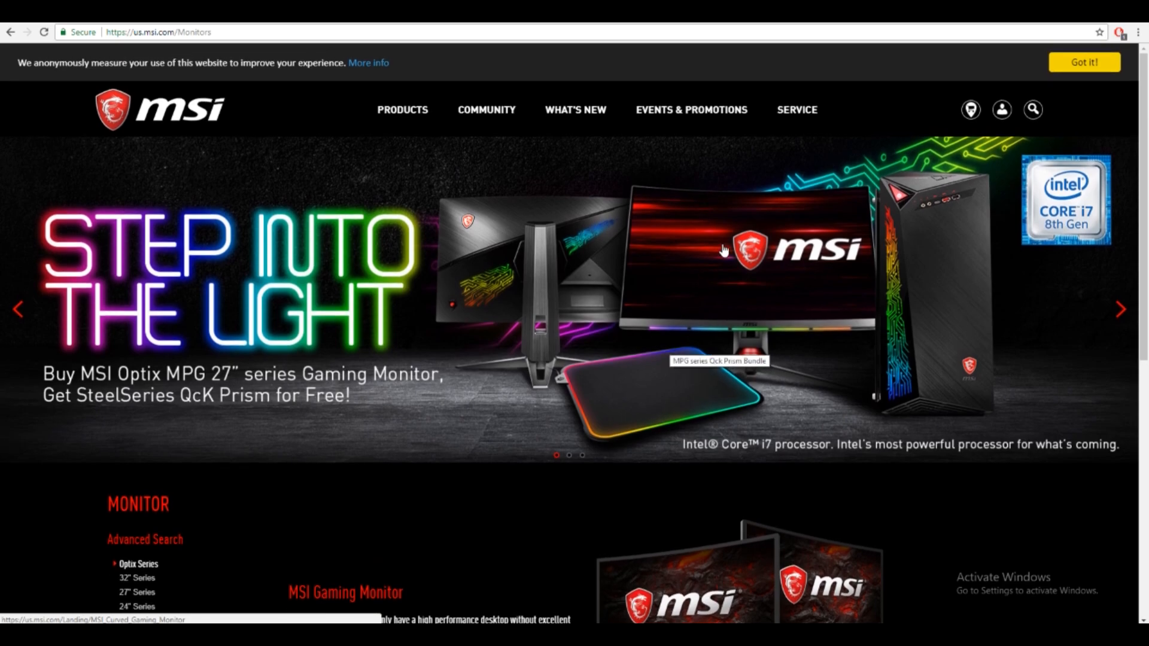
{"action": "mouse_move", "coordinate": [658, 319]}
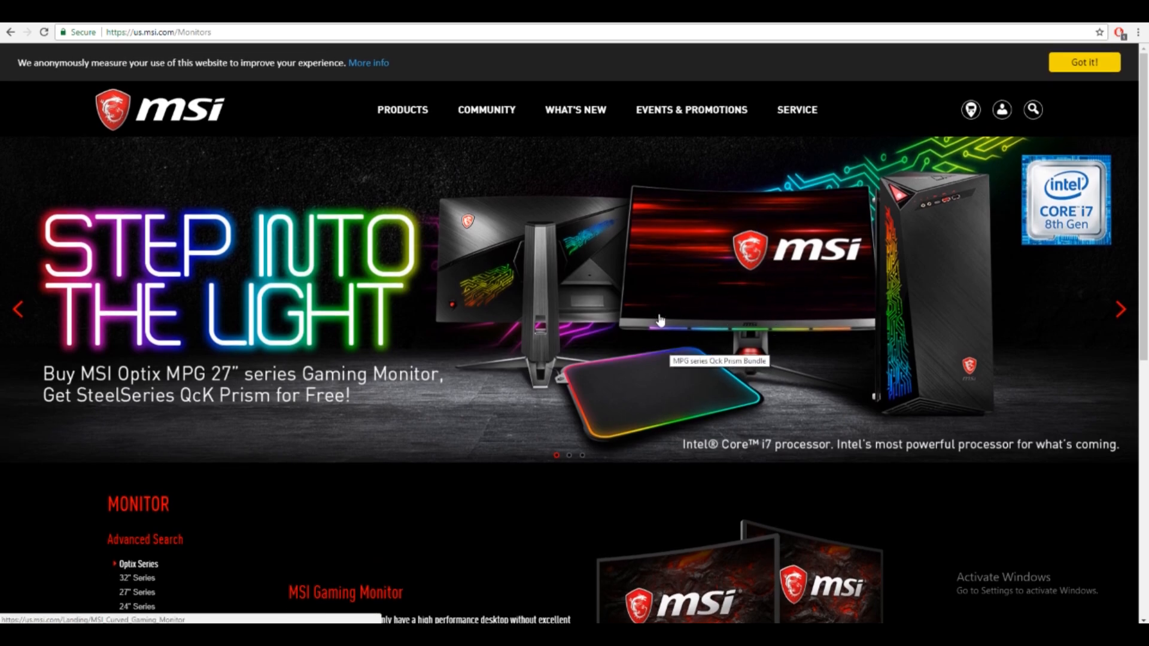
{"action": "mouse_move", "coordinate": [722, 294]}
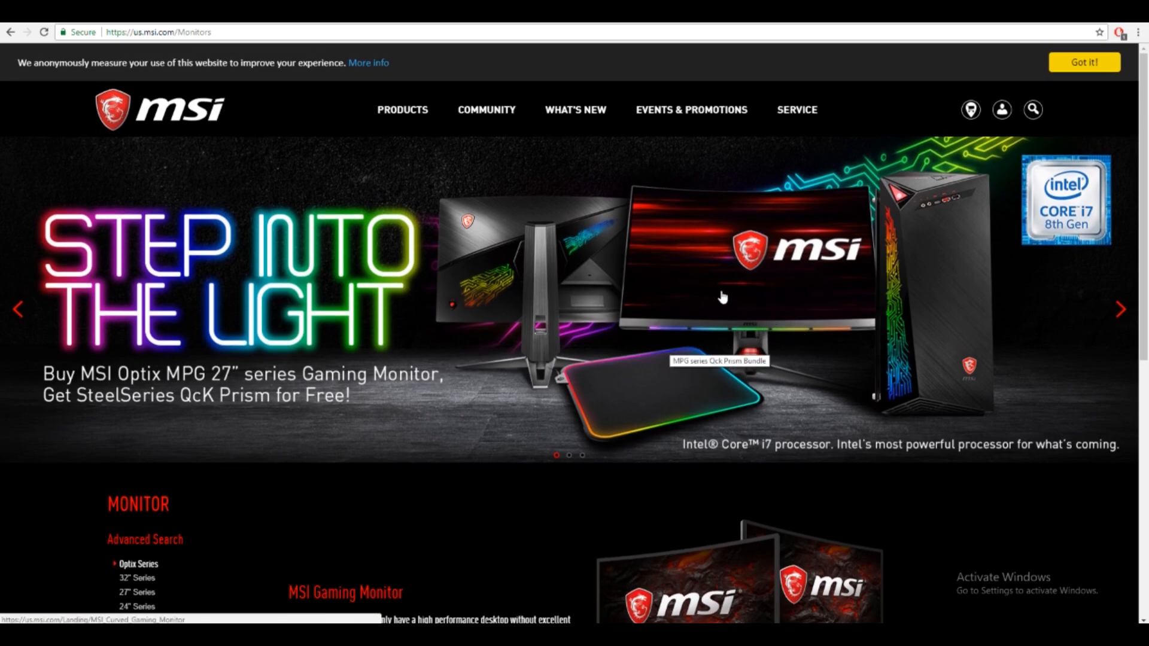
{"action": "scroll", "scroll_direction": "down", "scroll_amount": 3}
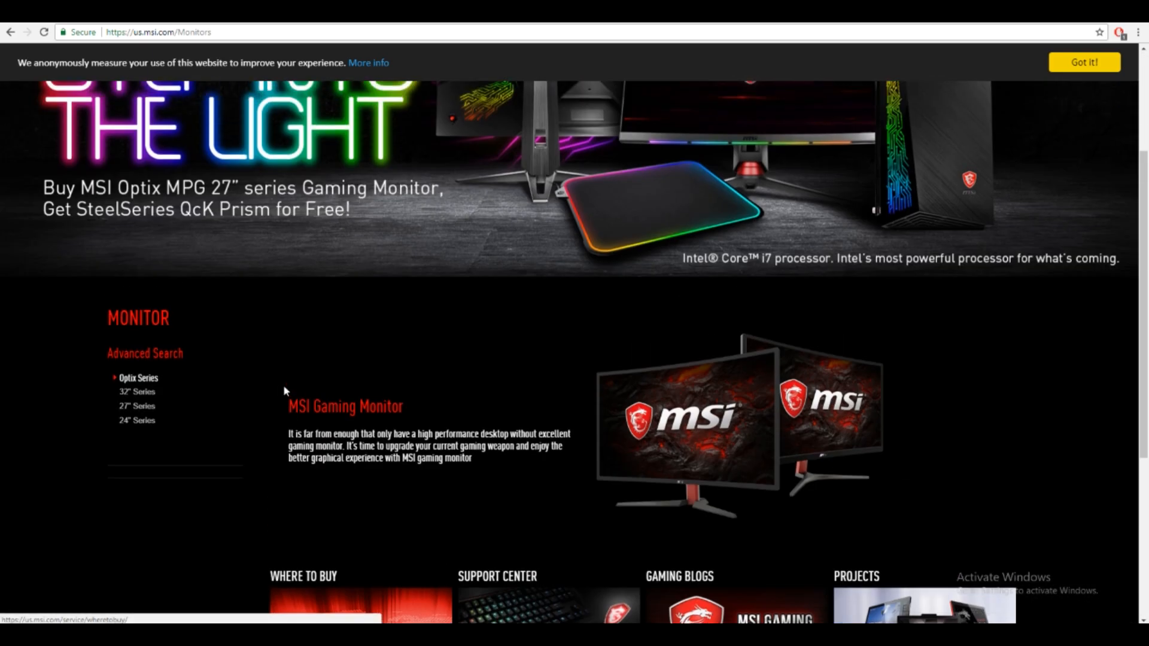
{"action": "scroll", "scroll_direction": "up", "scroll_amount": 3}
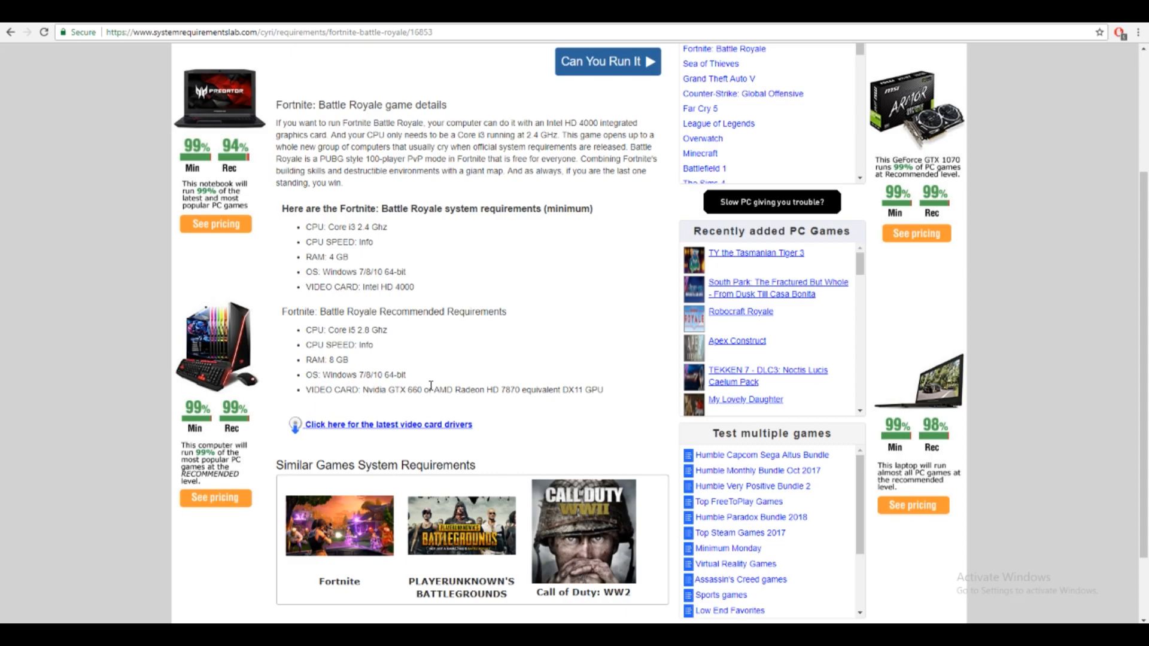
{"action": "mouse_move", "coordinate": [434, 373]}
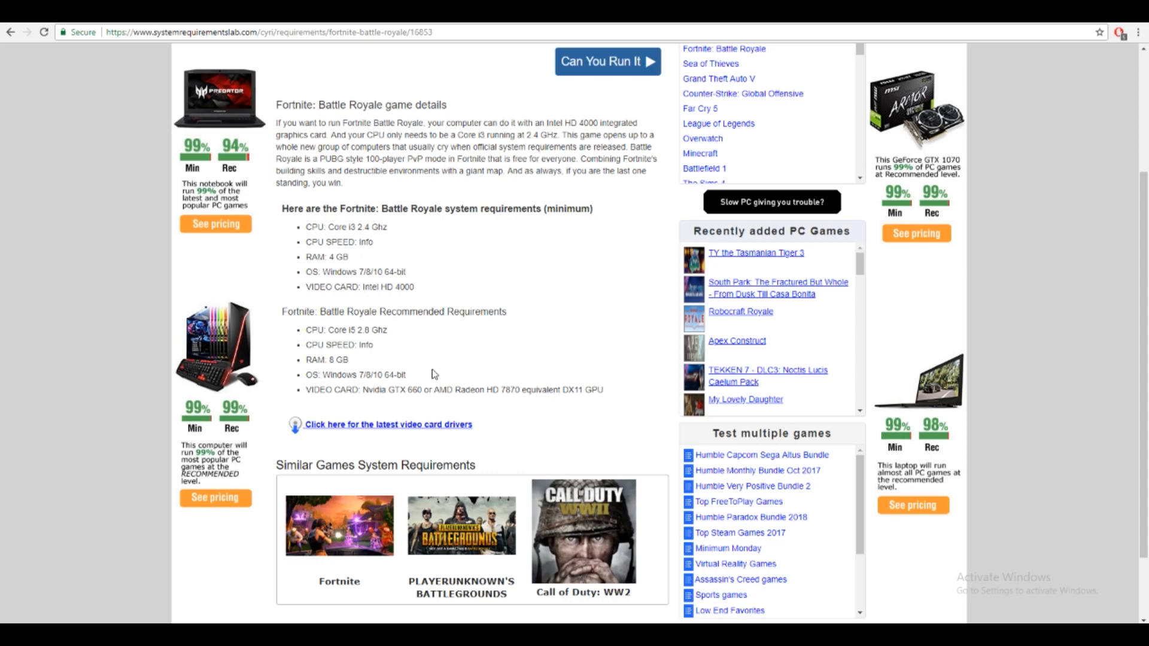
{"action": "mouse_move", "coordinate": [411, 339]}
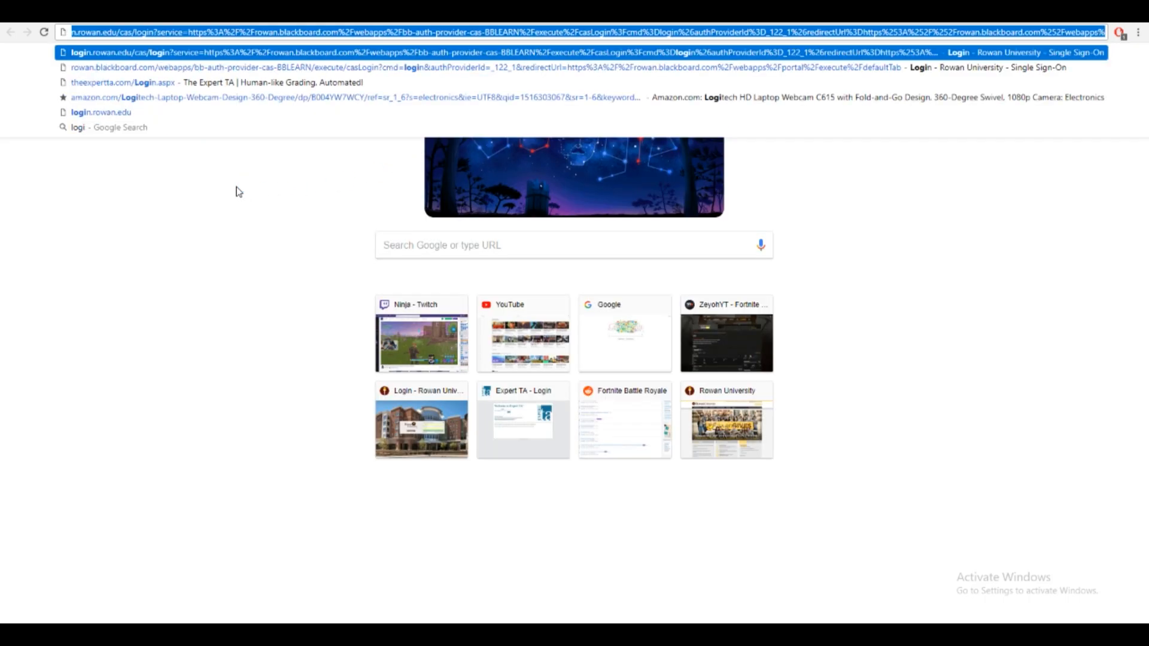
Search 'logitech g502 software', visit the G502 support result, then view image results
{"action": "type", "text": "logitech+g502&aqs=chrome.0.0j69i57j0l4.4450j0j7&sourceid=chrome&ie=UTF-8"}
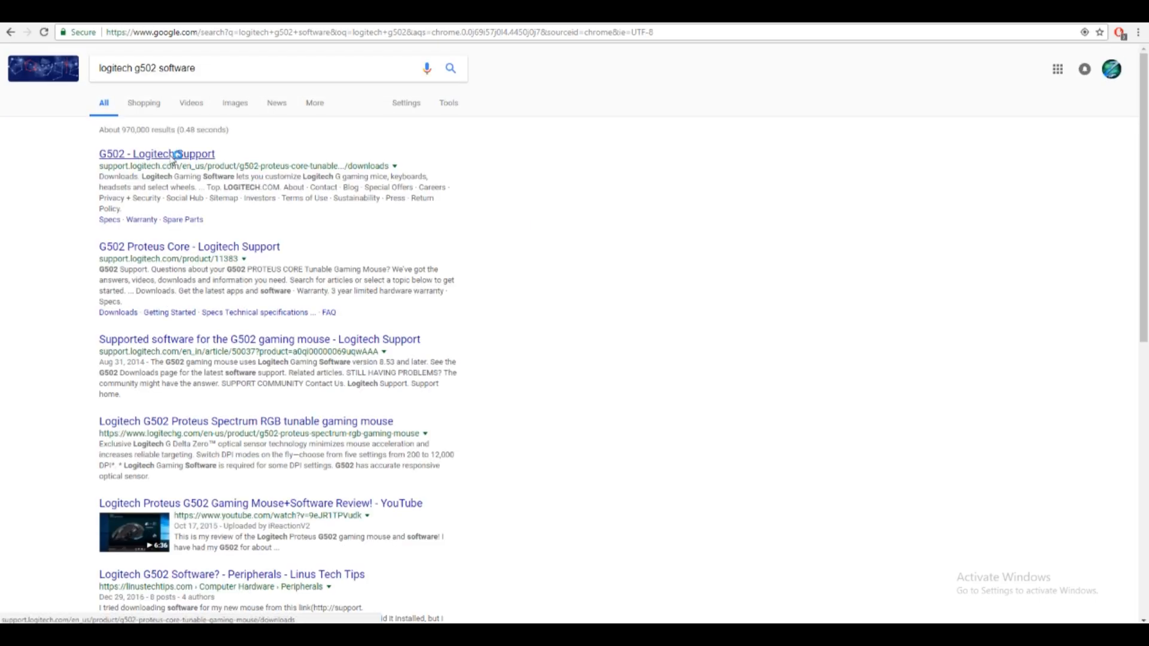
{"action": "left_click", "coordinate": [156, 153]}
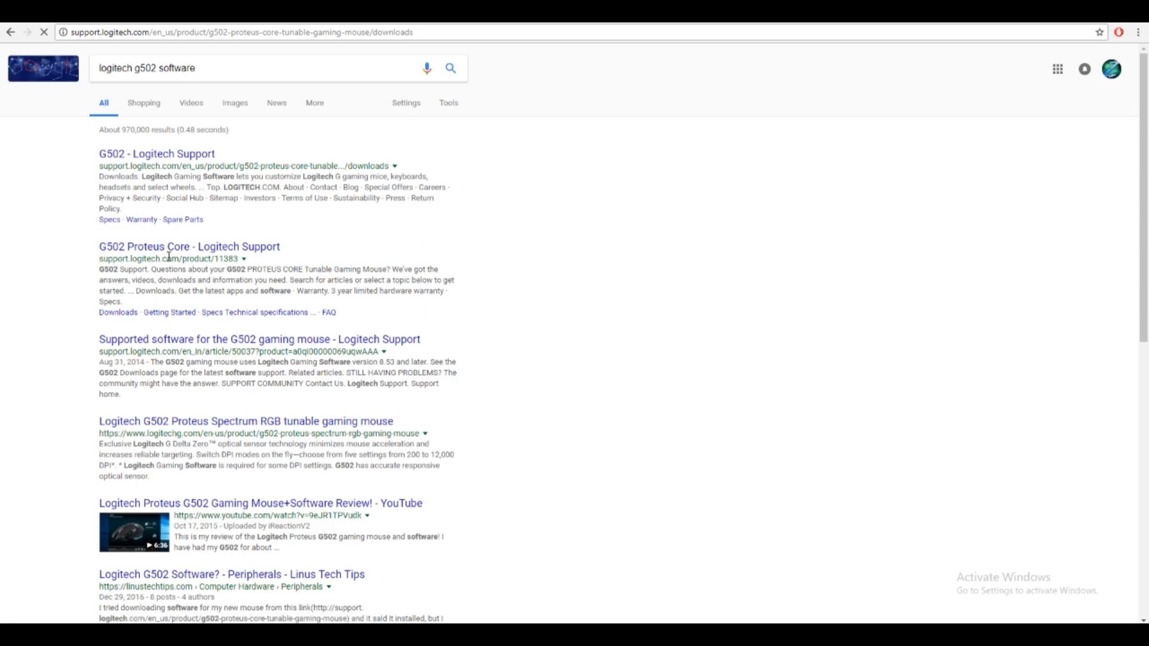
{"action": "left_click", "coordinate": [156, 154]}
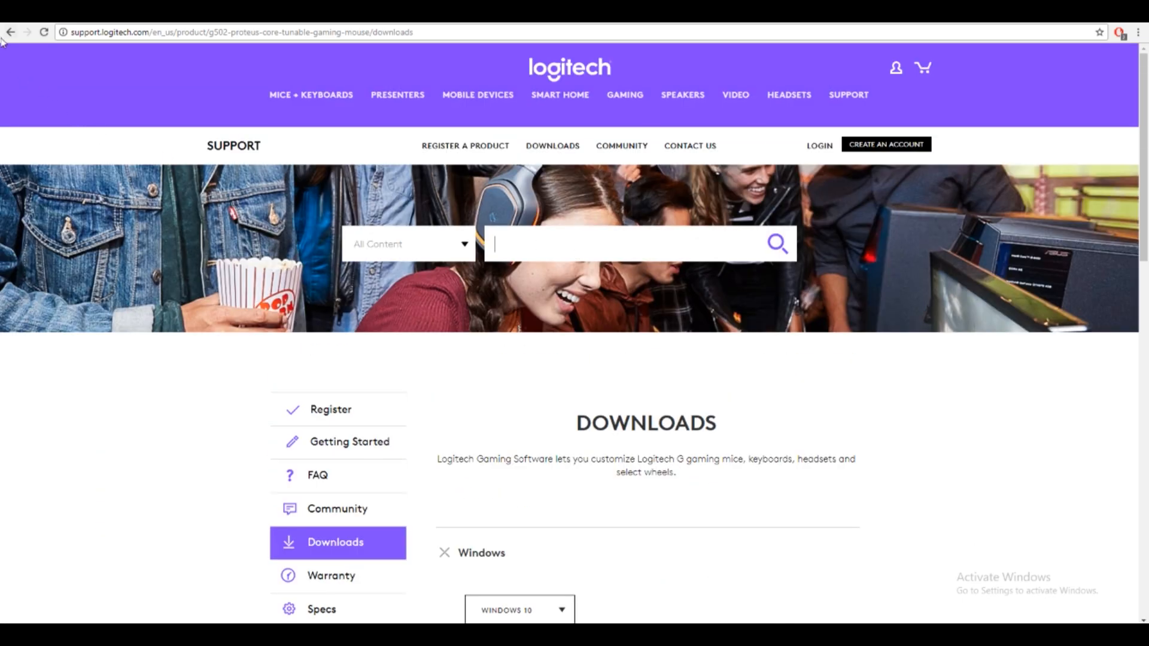
{"action": "left_click", "coordinate": [11, 32]}
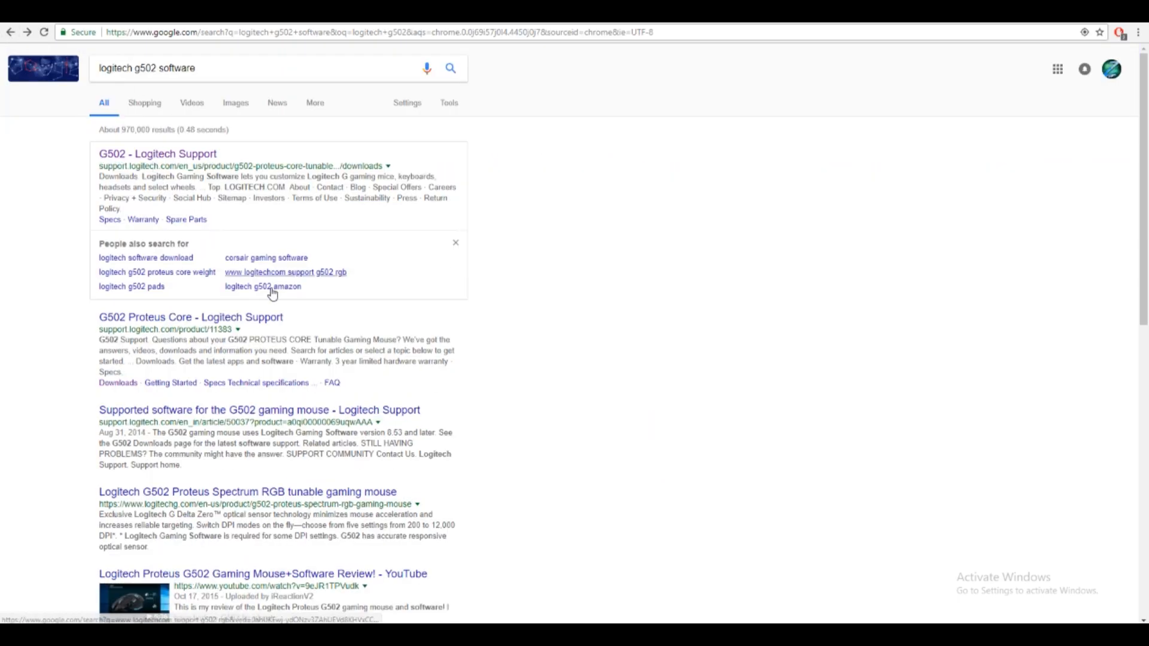
{"action": "left_click", "coordinate": [235, 102]}
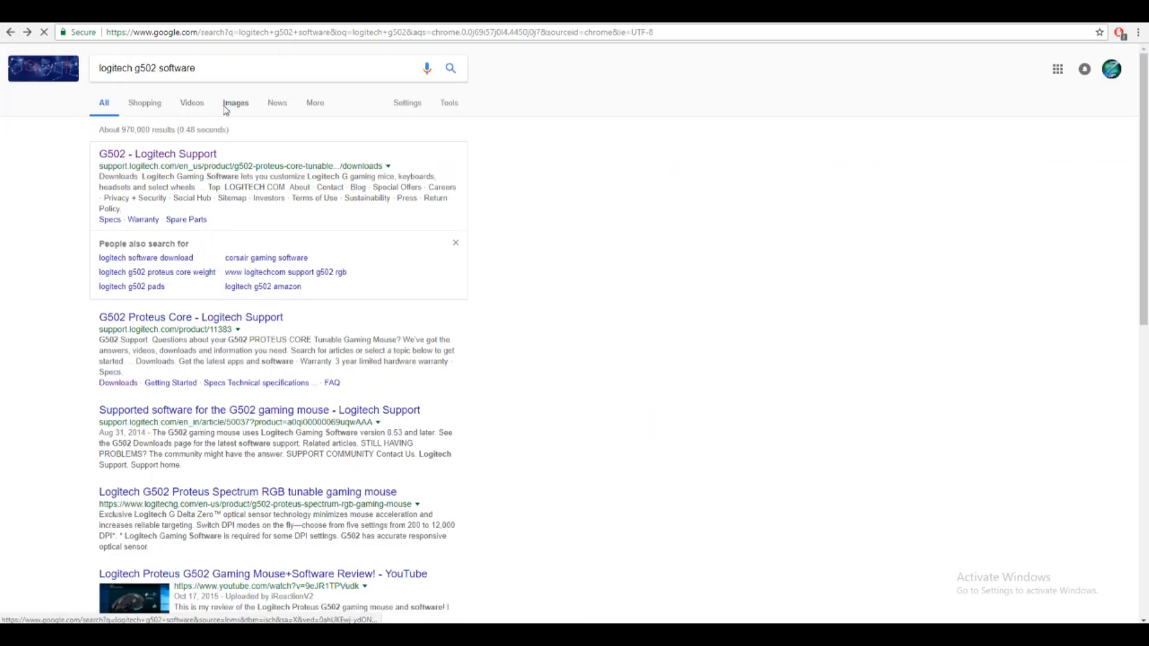
{"action": "left_click", "coordinate": [235, 102]}
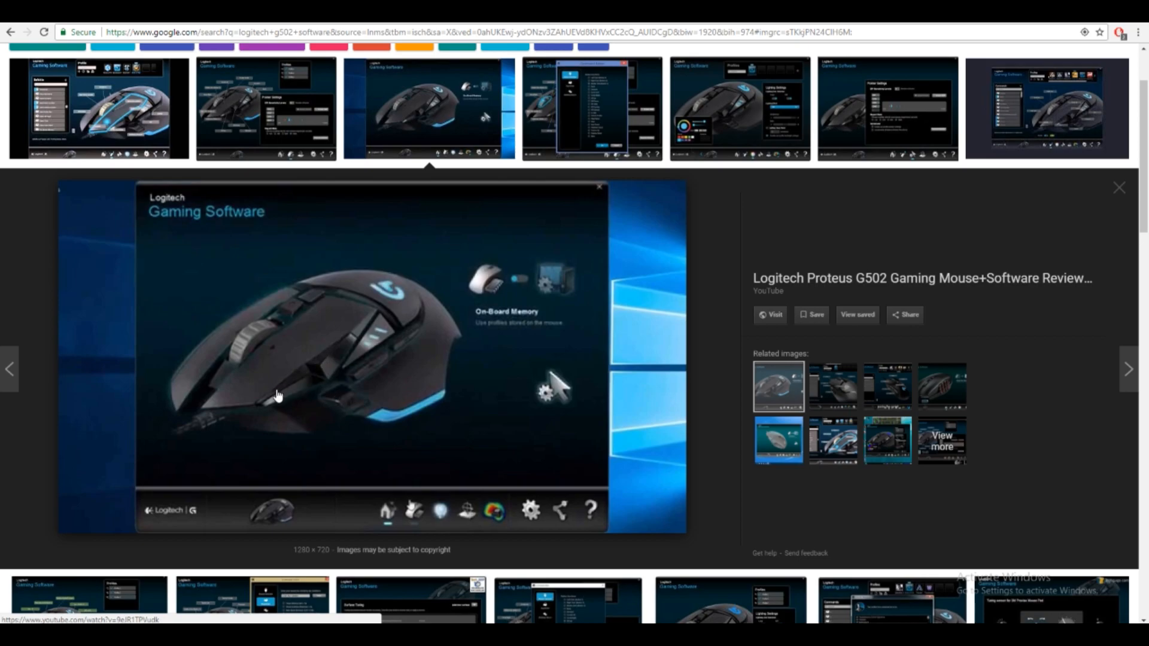
{"action": "mouse_move", "coordinate": [328, 525]}
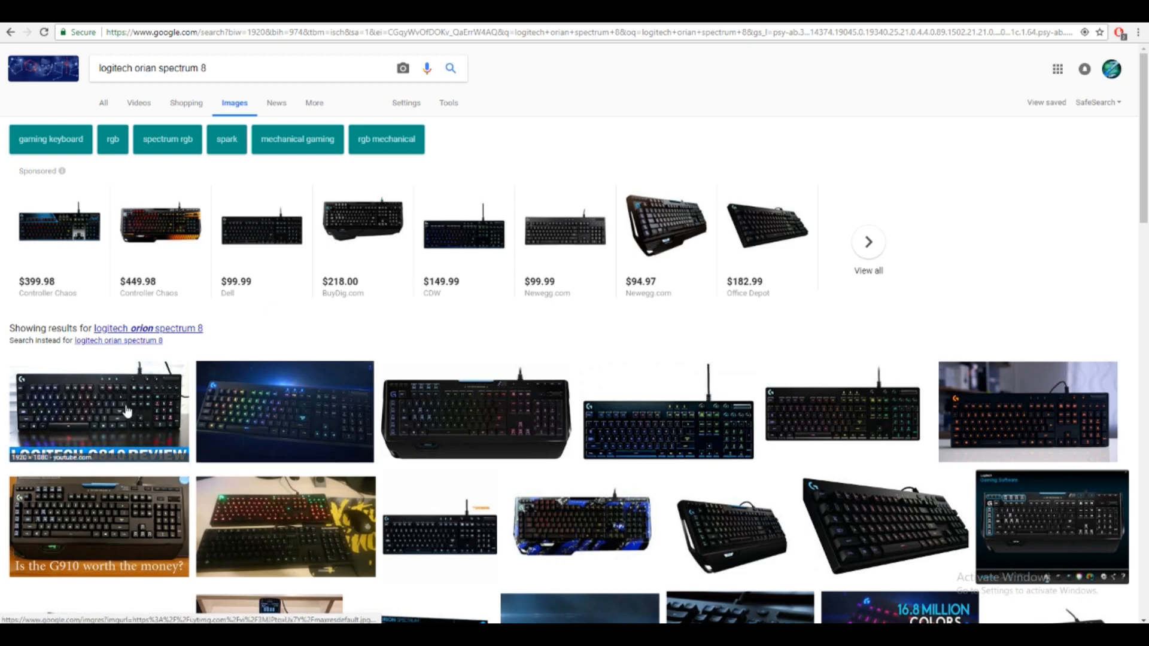
{"action": "mouse_move", "coordinate": [318, 525]}
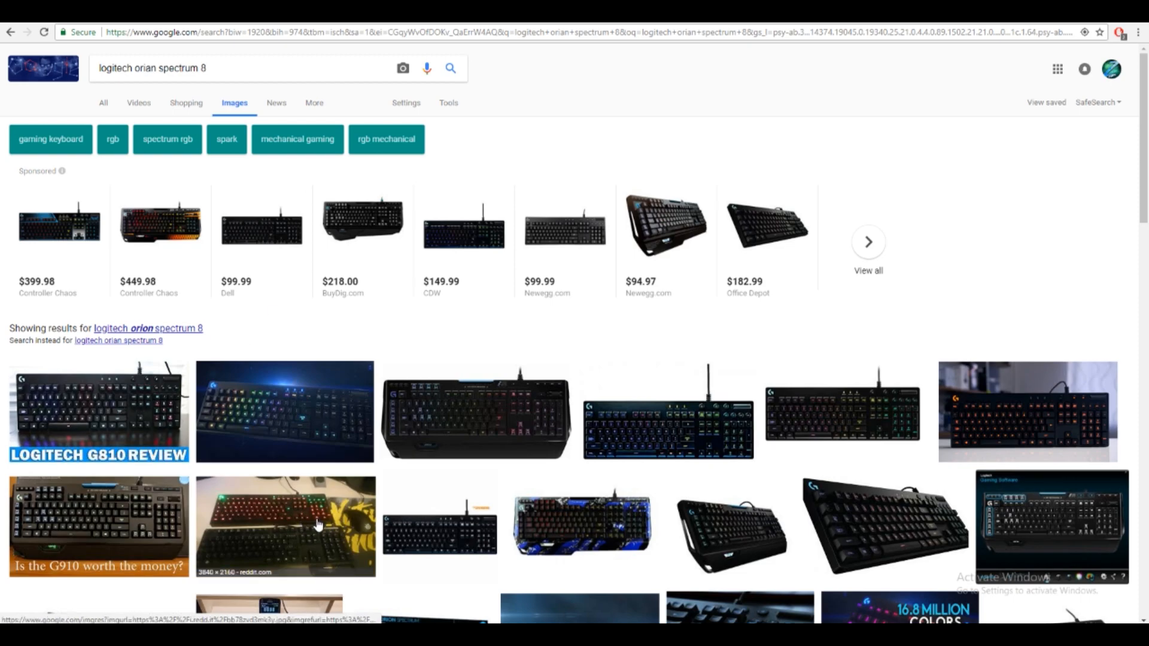
Enlarge the Harvey Norman Orion Spectrum G810 mechanical keyboard image
{"action": "left_click", "coordinate": [666, 411]}
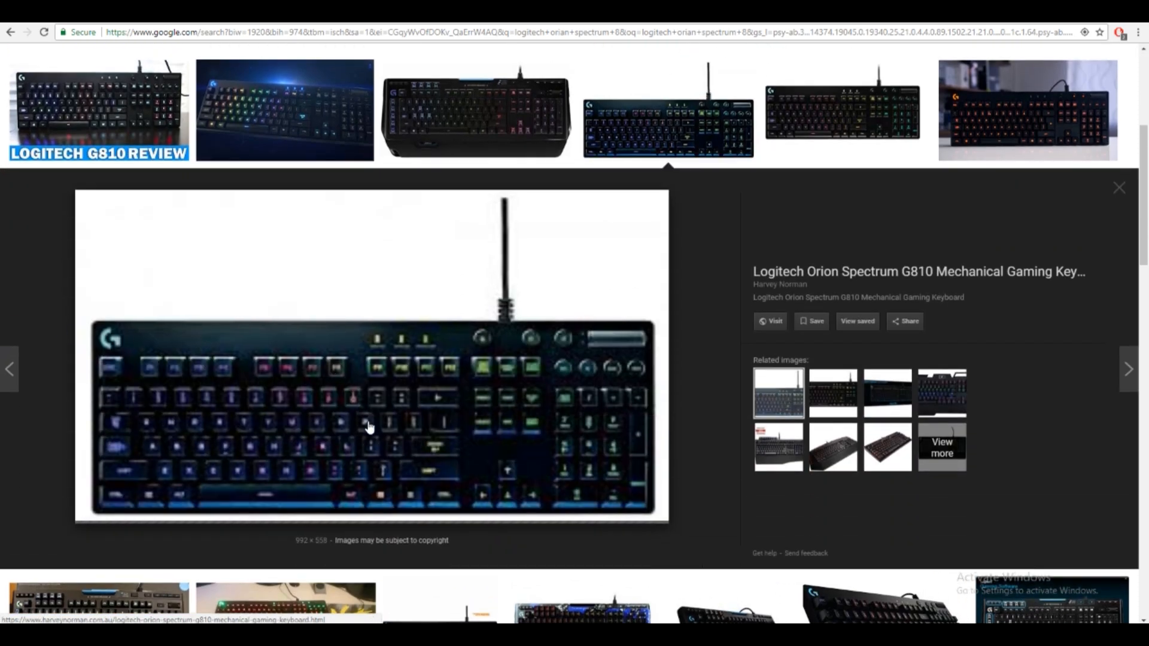
{"action": "scroll", "scroll_direction": "down", "scroll_amount": 3}
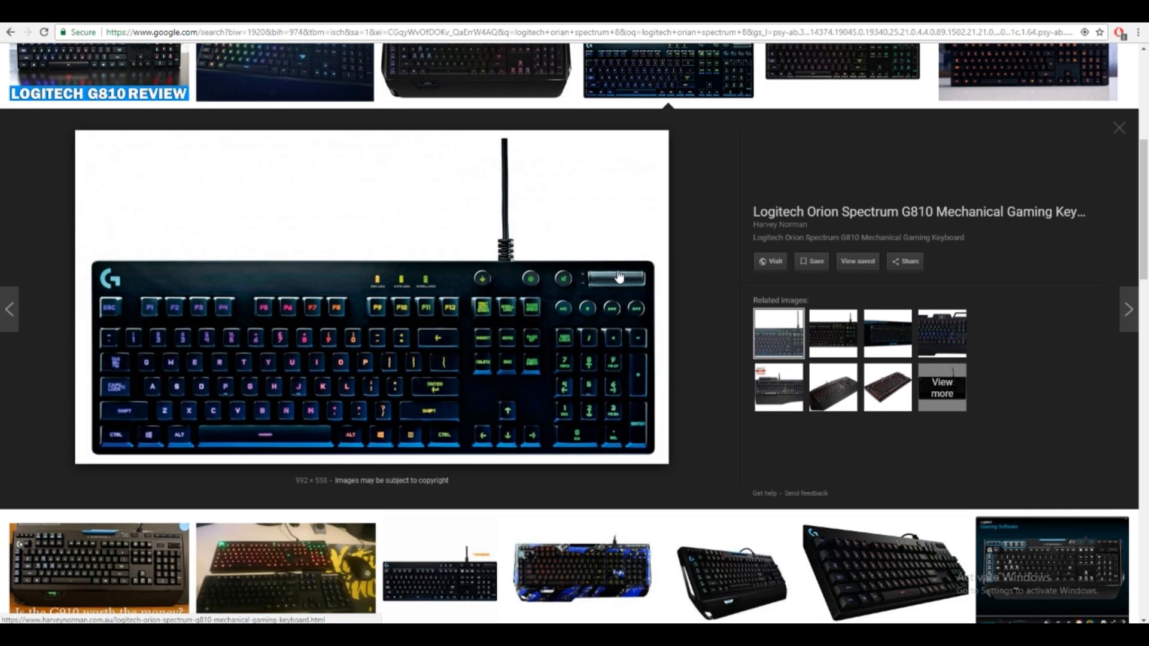
{"action": "mouse_move", "coordinate": [498, 368]}
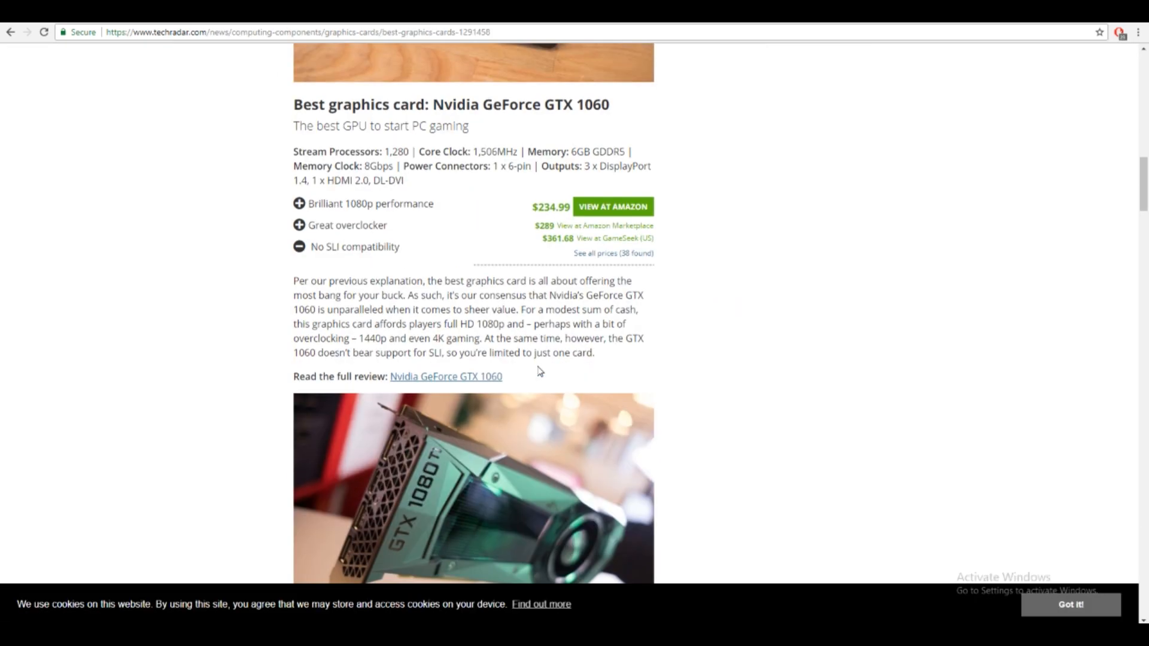
Scroll past the GTX 1060, 1080 Ti and RX Vega 64 sections to the Zotac 1080 Ti Mini
{"action": "scroll", "scroll_direction": "up", "scroll_amount": 3}
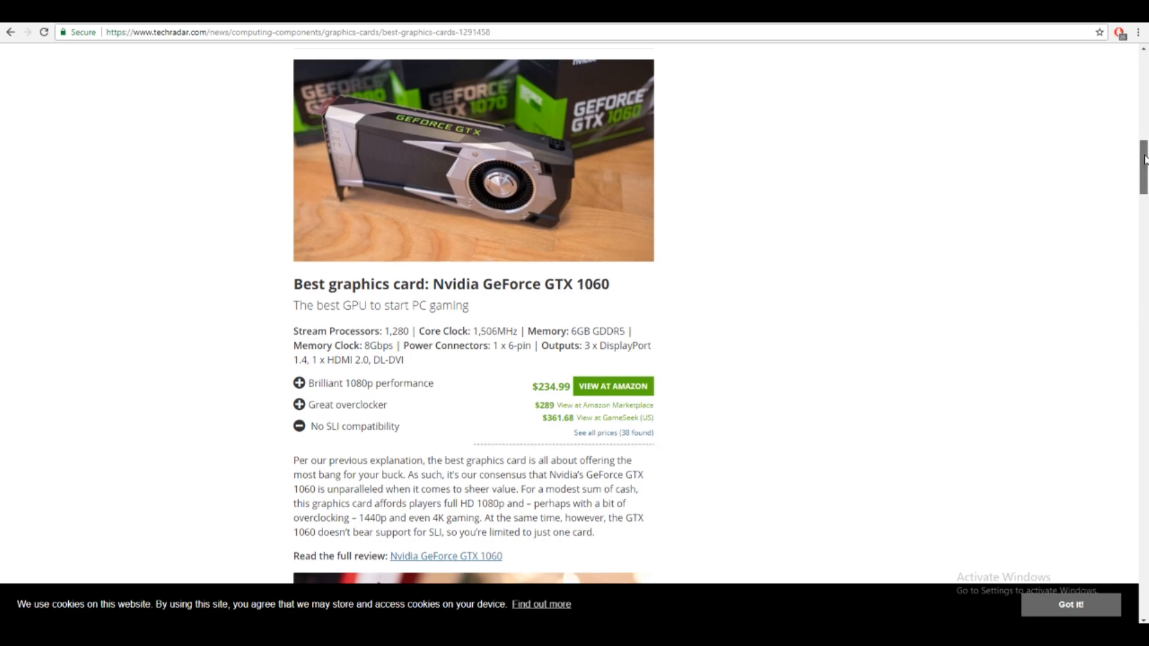
{"action": "scroll", "scroll_direction": "down", "scroll_amount": 3}
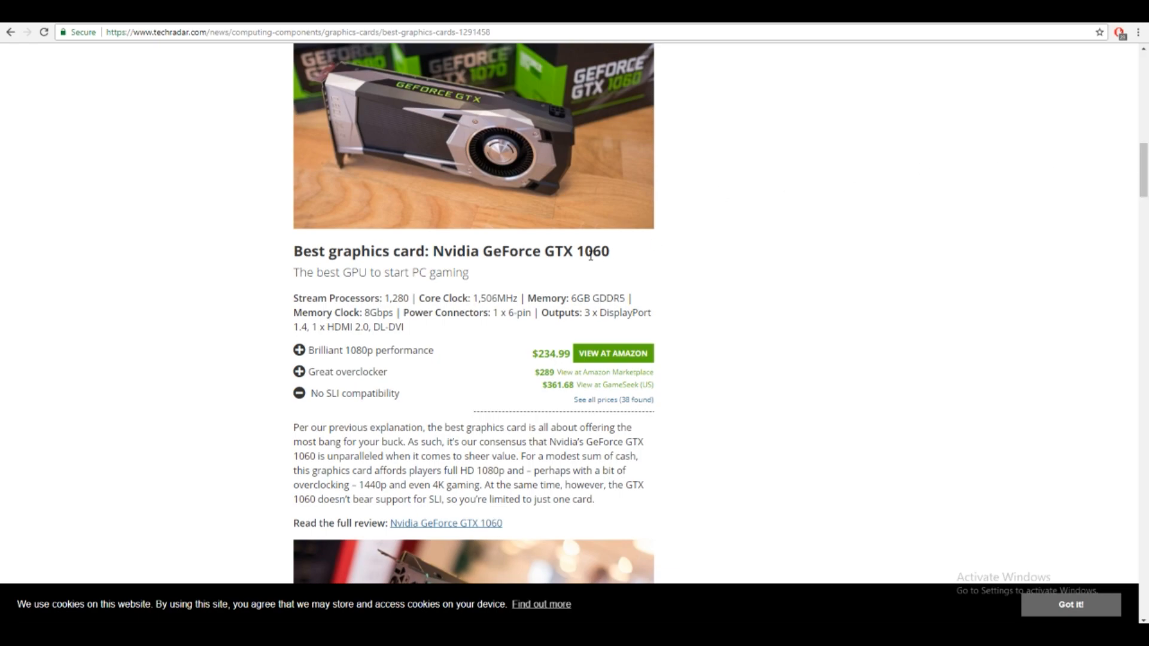
{"action": "mouse_move", "coordinate": [614, 283]}
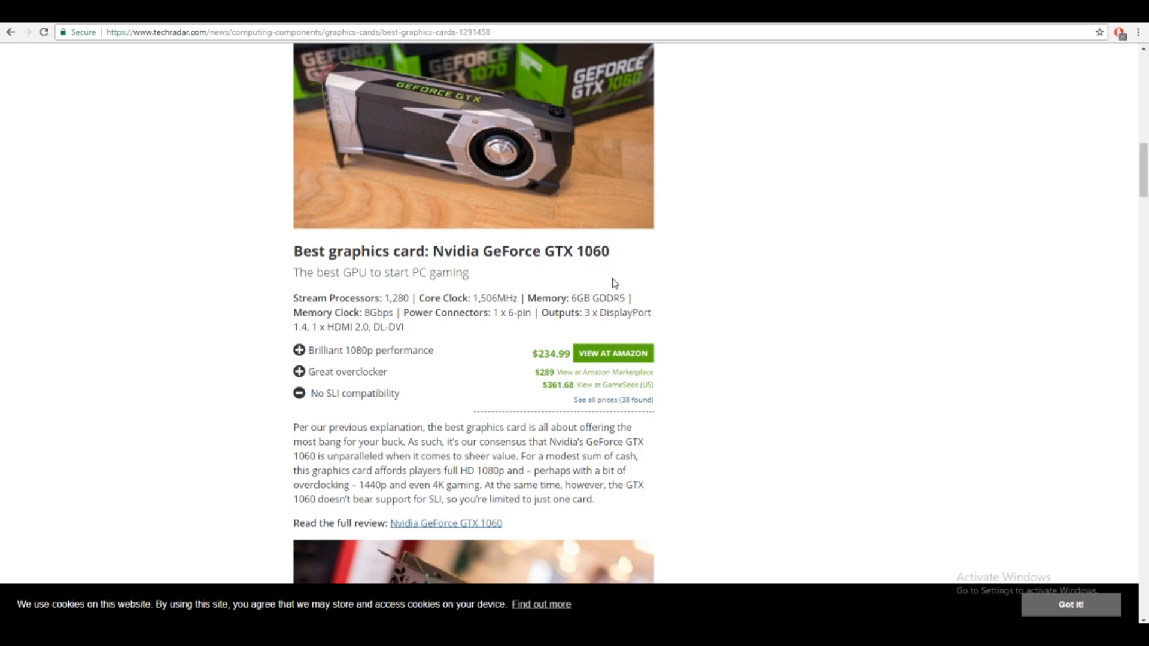
{"action": "mouse_move", "coordinate": [676, 265]}
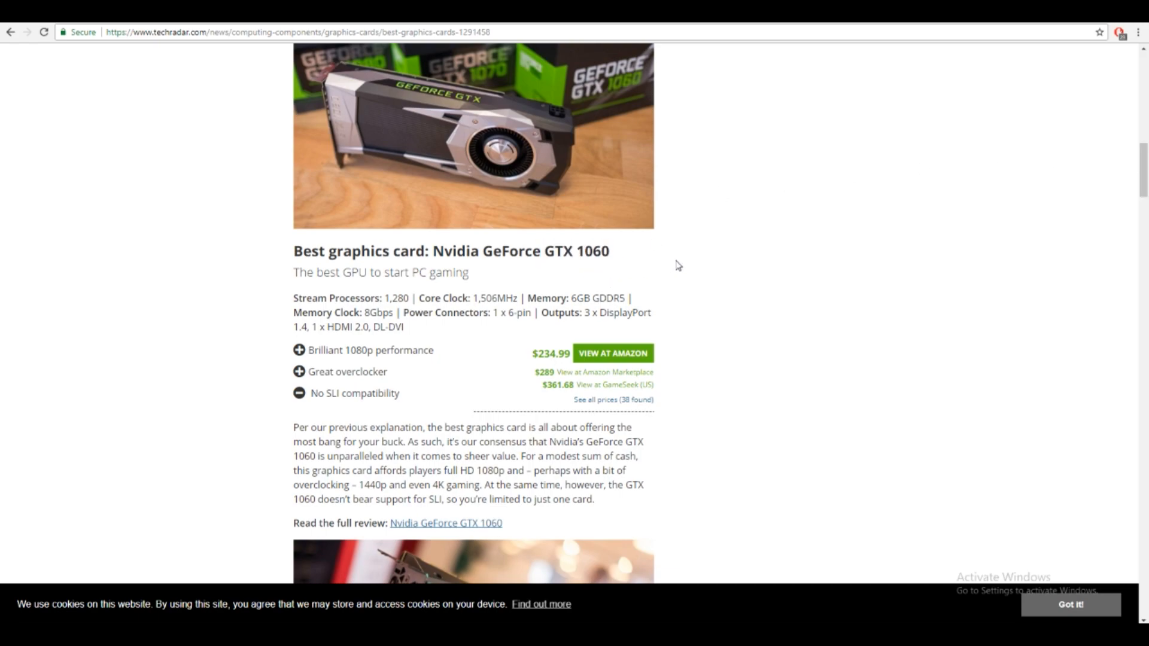
{"action": "scroll", "scroll_direction": "down", "scroll_amount": 3}
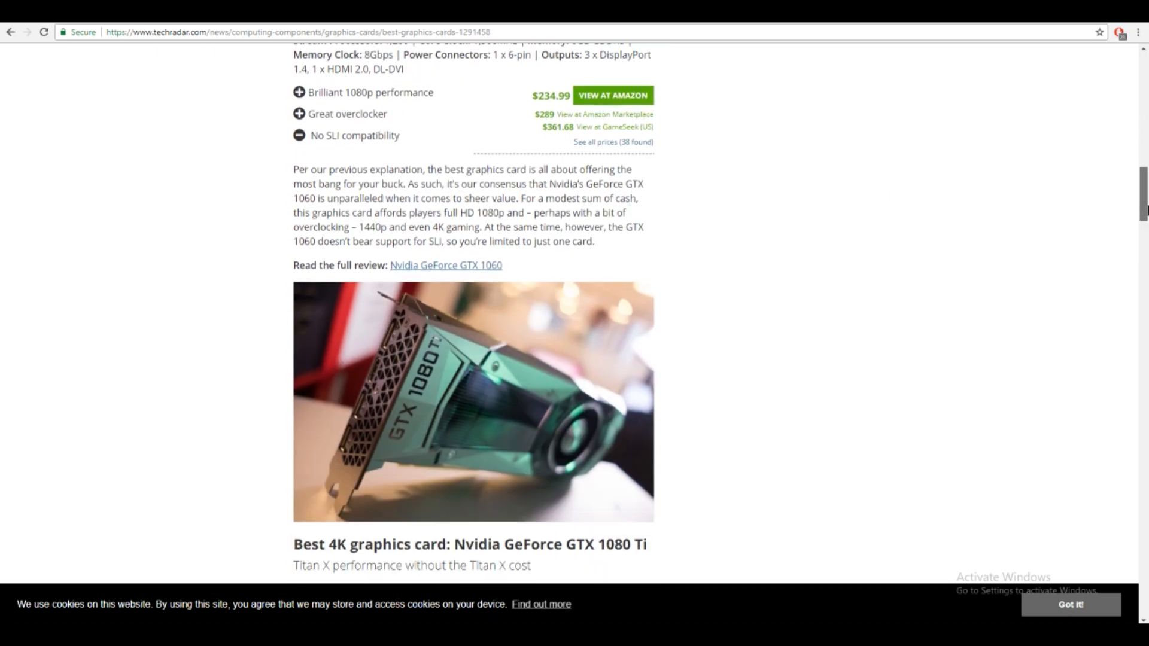
{"action": "scroll", "scroll_direction": "down", "scroll_amount": 3}
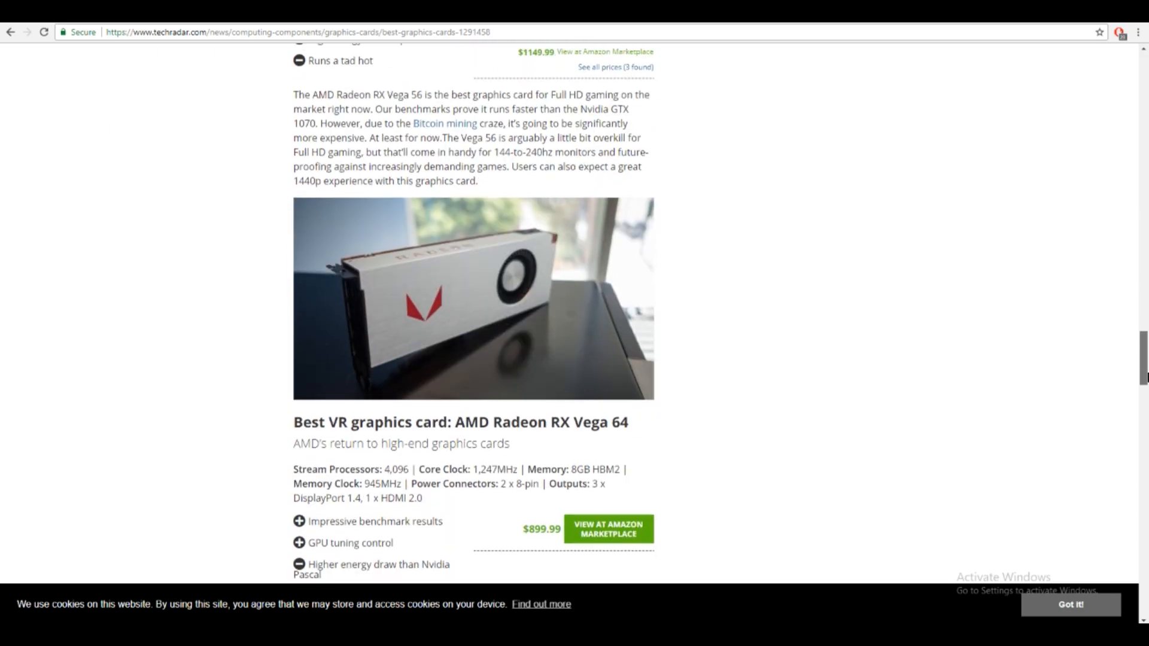
{"action": "scroll", "scroll_direction": "down", "scroll_amount": 3}
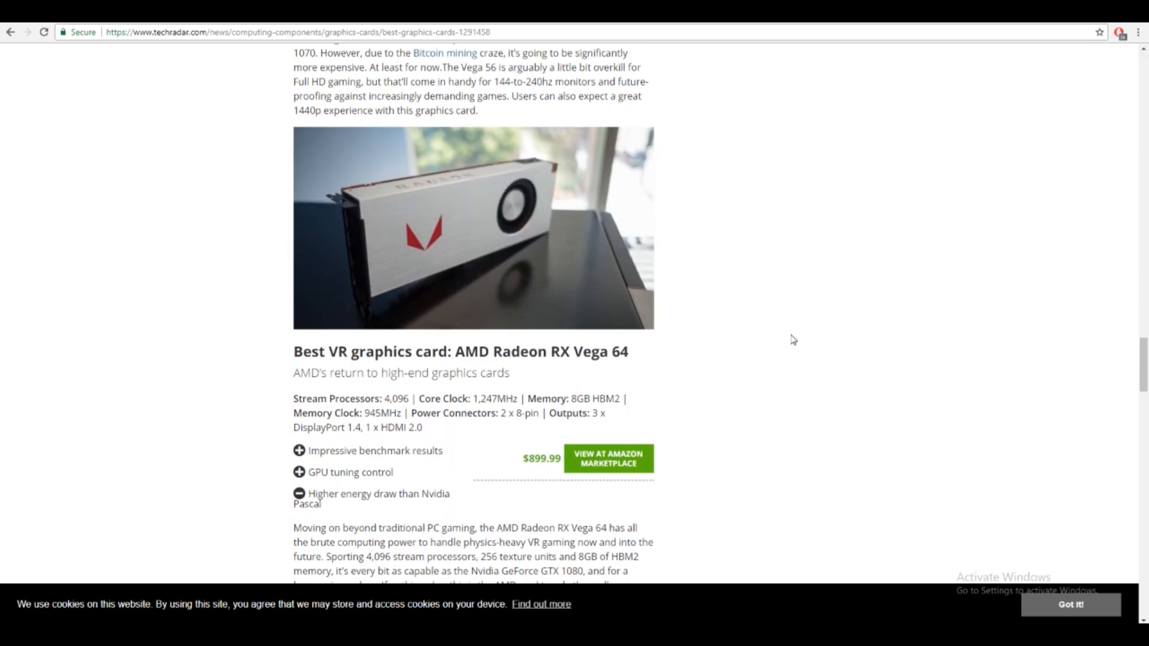
{"action": "mouse_move", "coordinate": [732, 307]}
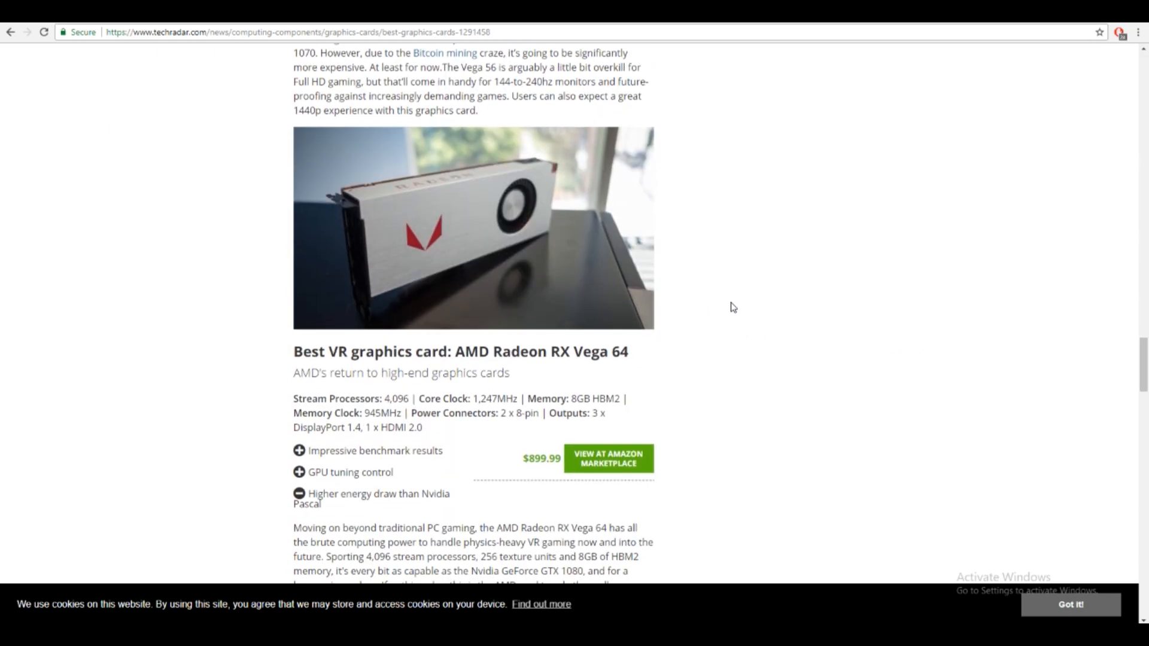
{"action": "scroll", "scroll_direction": "down", "scroll_amount": 3}
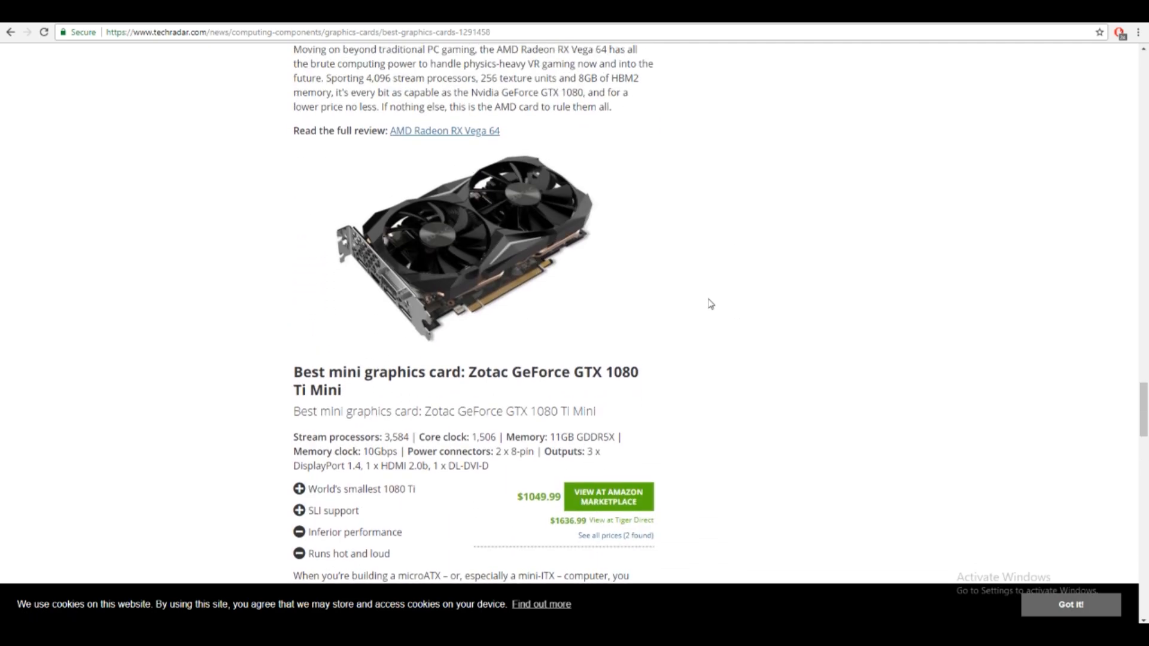
{"action": "mouse_move", "coordinate": [1120, 415]}
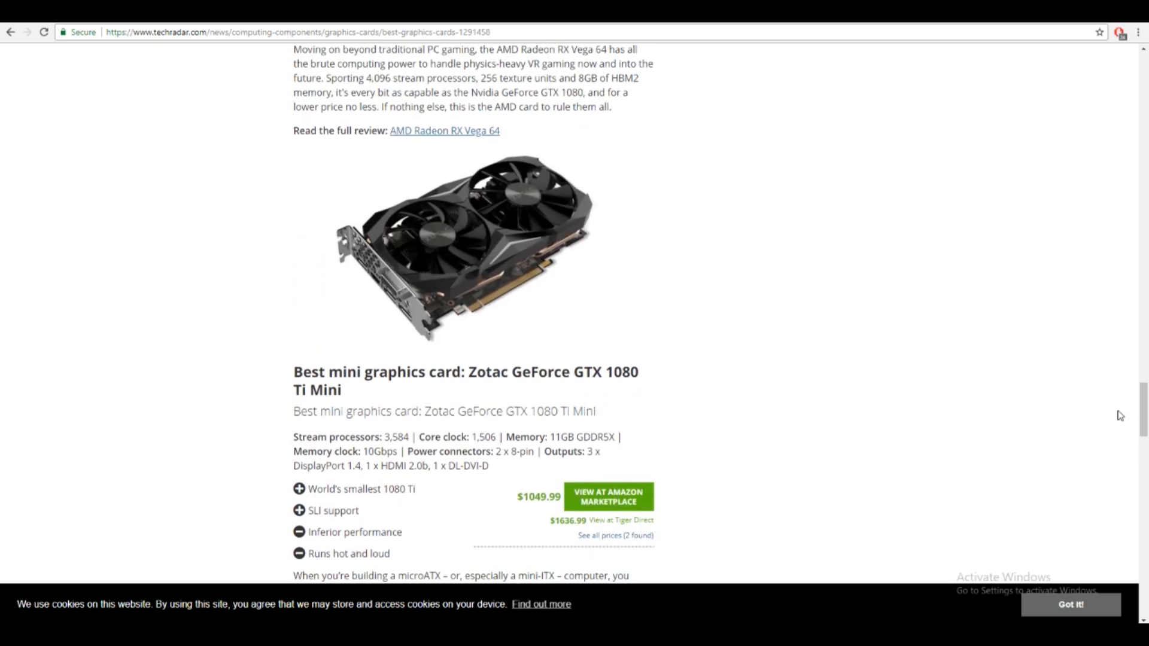
{"action": "scroll", "scroll_direction": "down", "scroll_amount": 3}
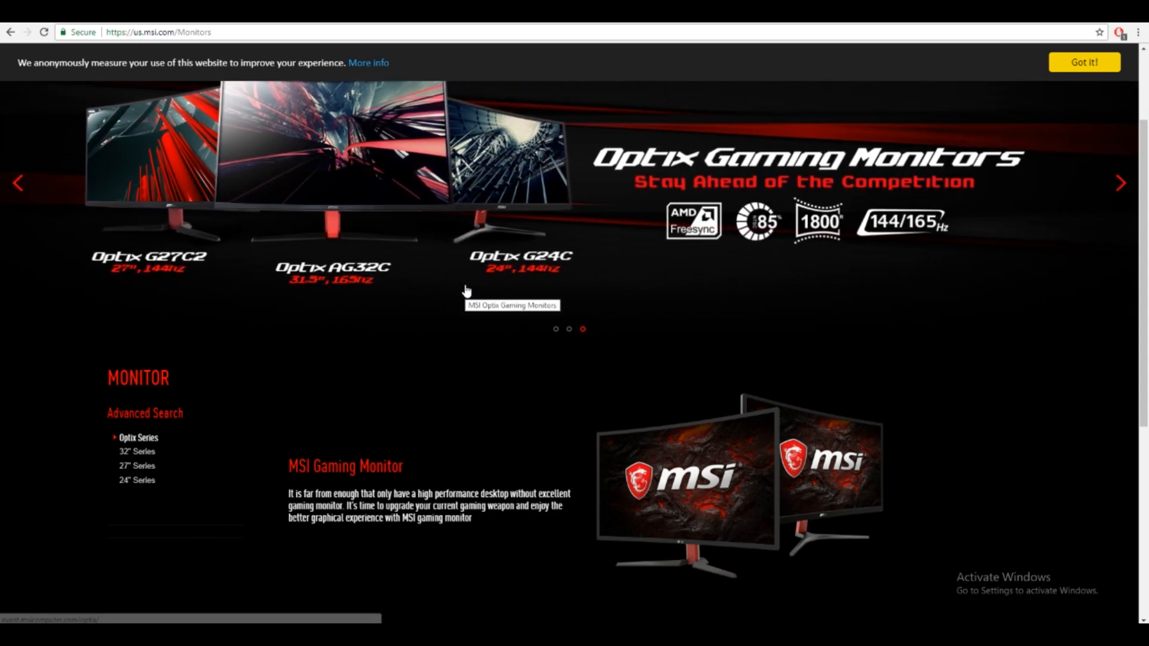
{"action": "mouse_move", "coordinate": [350, 286]}
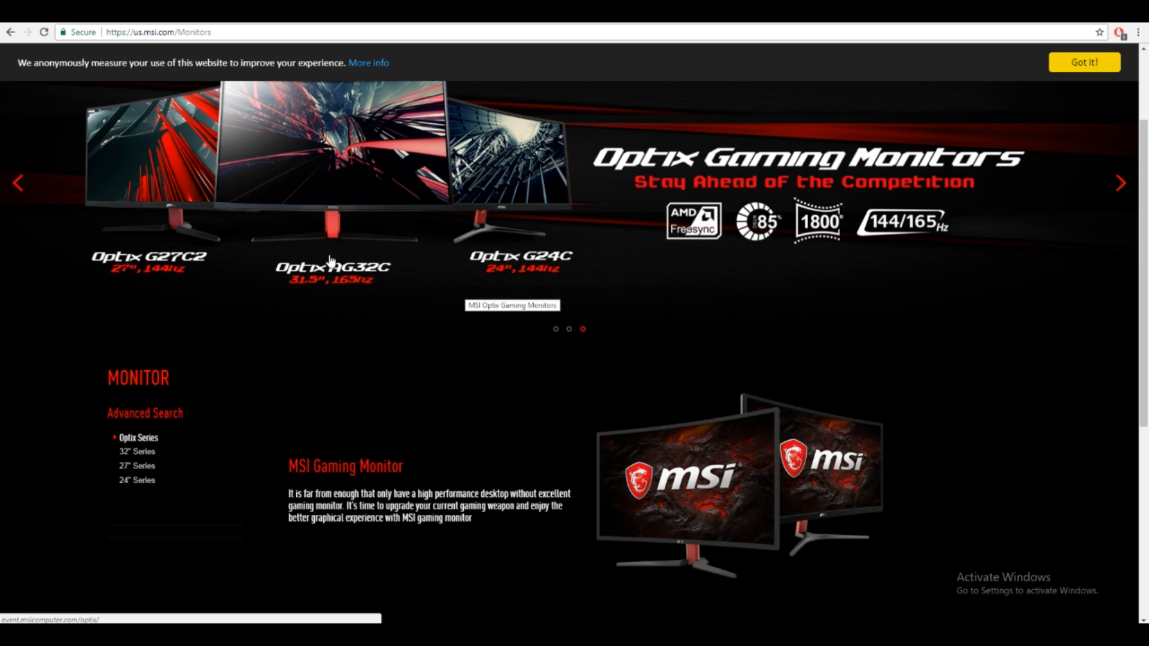
{"action": "mouse_move", "coordinate": [666, 351]}
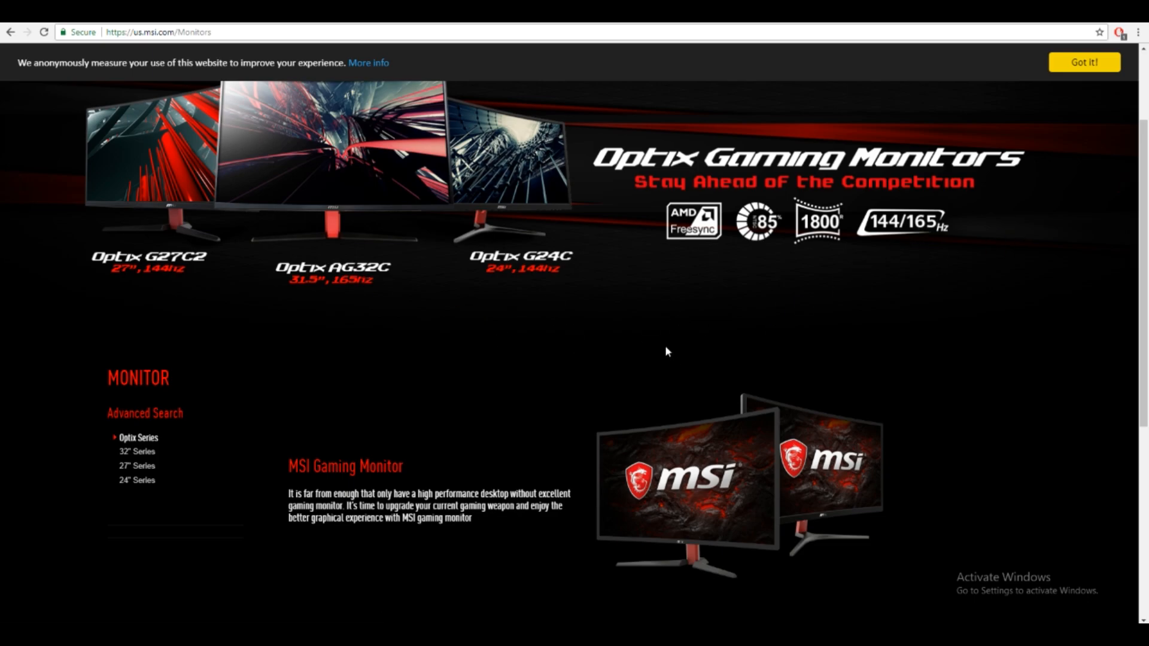